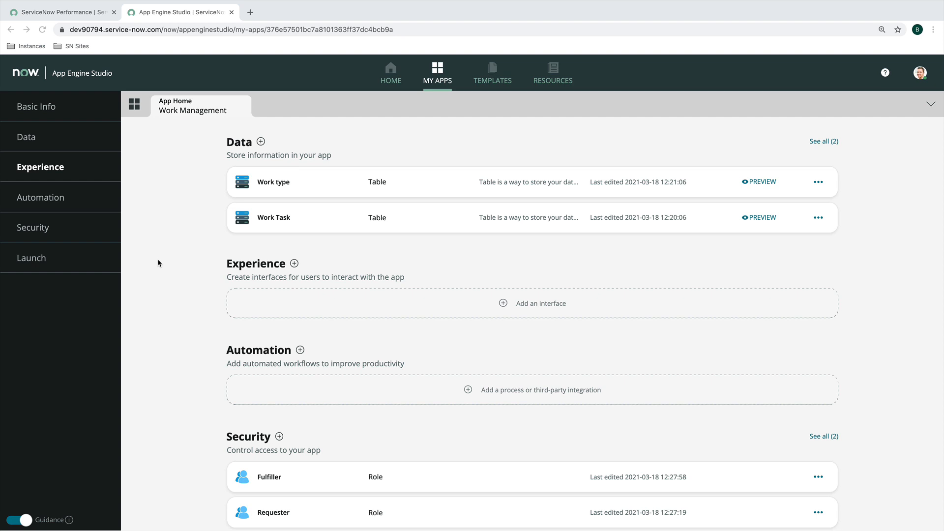
mouse_move(283, 220)
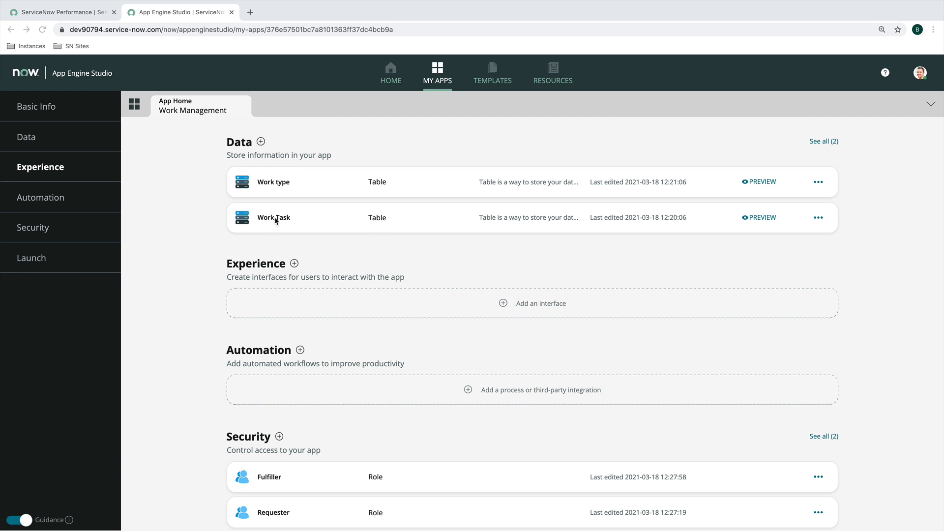
mouse_move(306, 189)
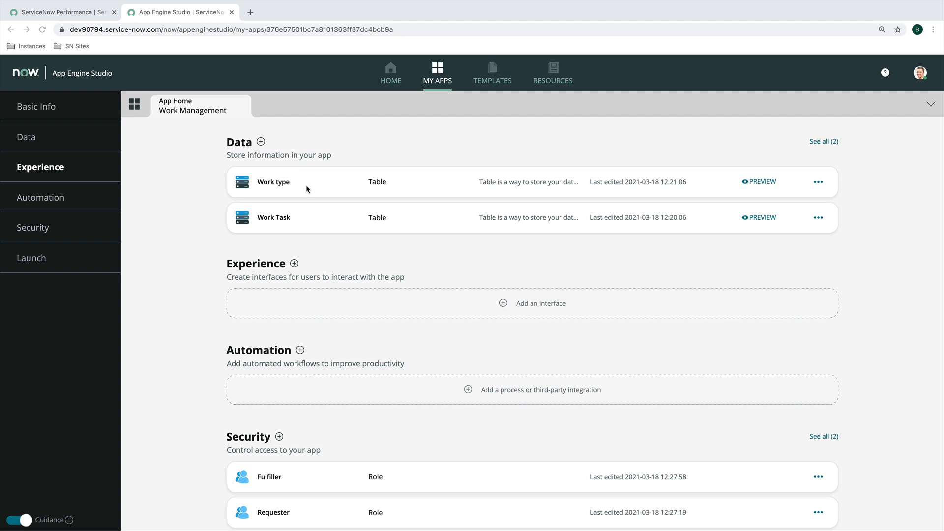
mouse_move(244, 273)
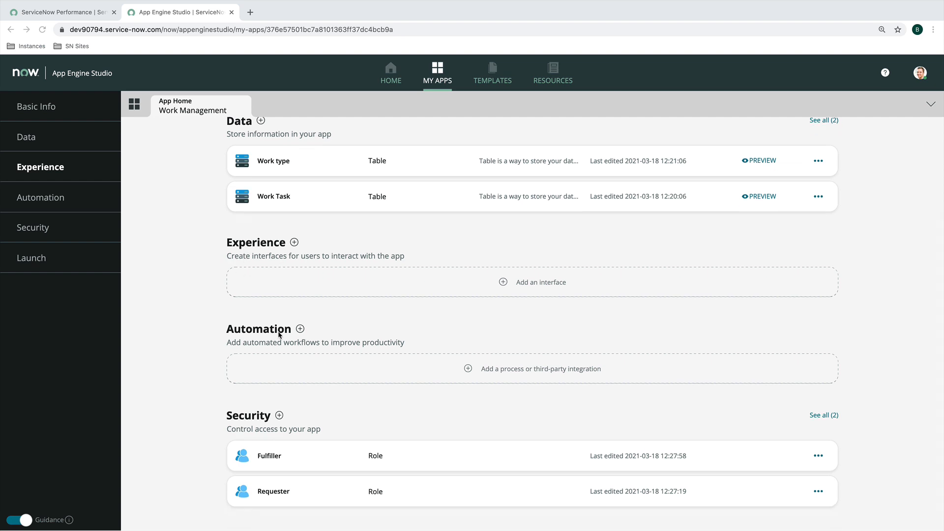
mouse_move(248, 274)
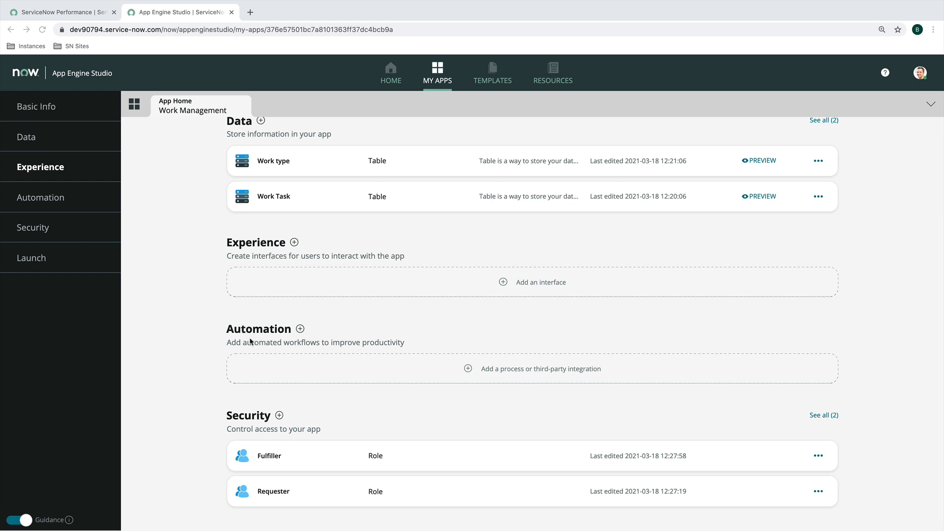
mouse_move(349, 483)
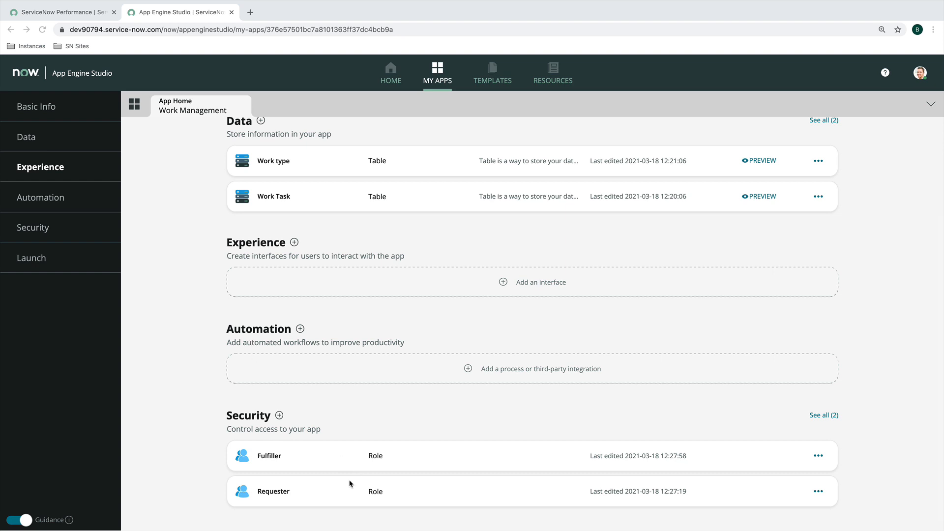
mouse_move(254, 466)
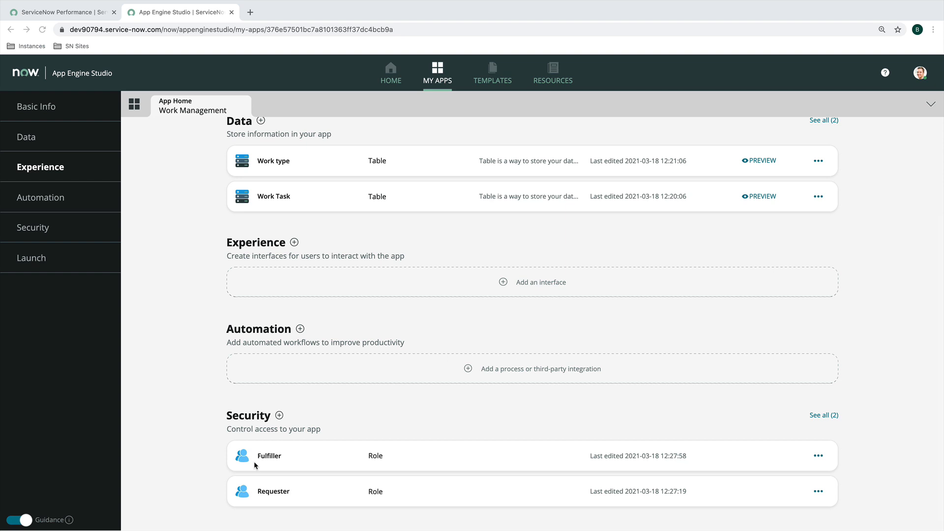
mouse_move(287, 466)
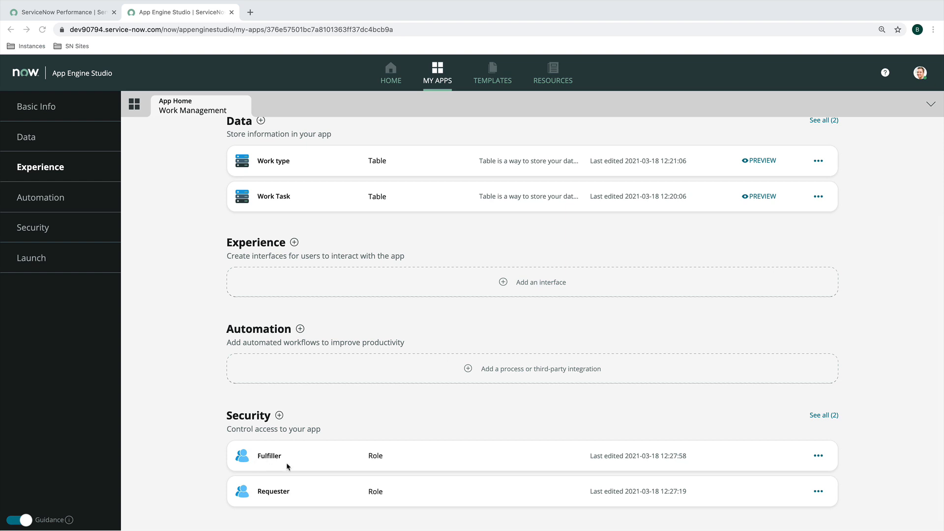
mouse_move(269, 459)
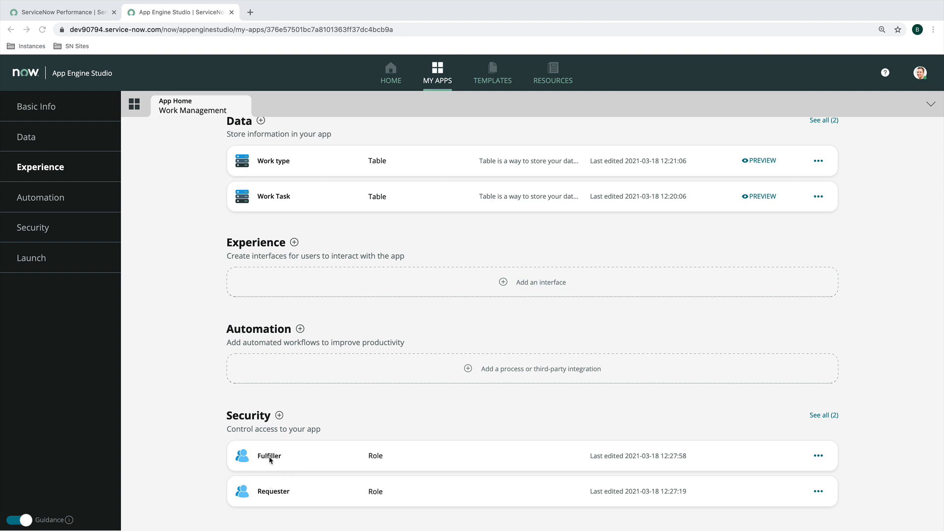
mouse_move(268, 469)
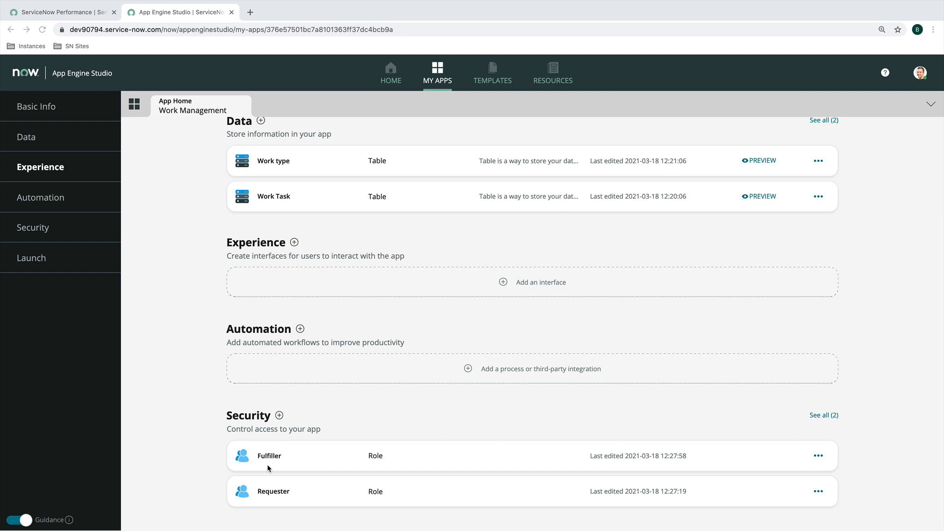
mouse_move(207, 394)
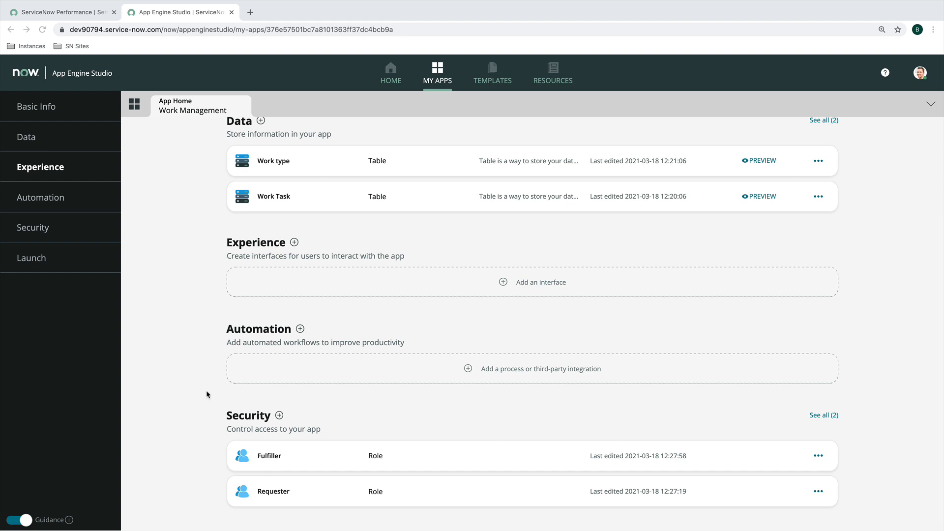
Start adding a new interface to the Work Management app from its home page
scroll(up, 3)
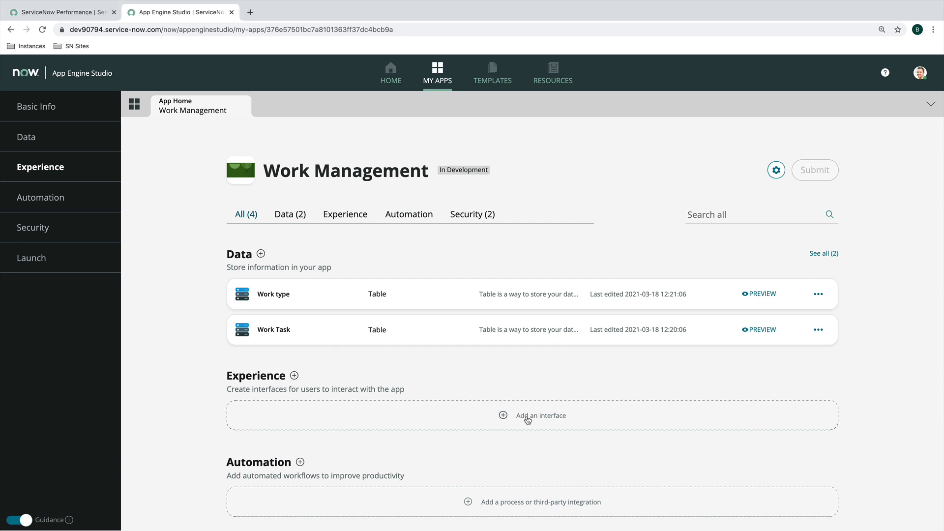
click(533, 415)
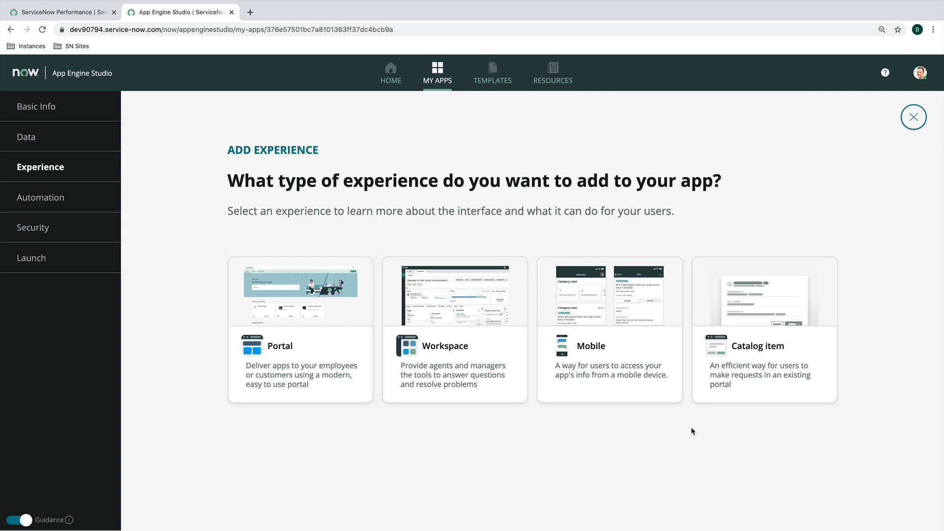
mouse_move(799, 405)
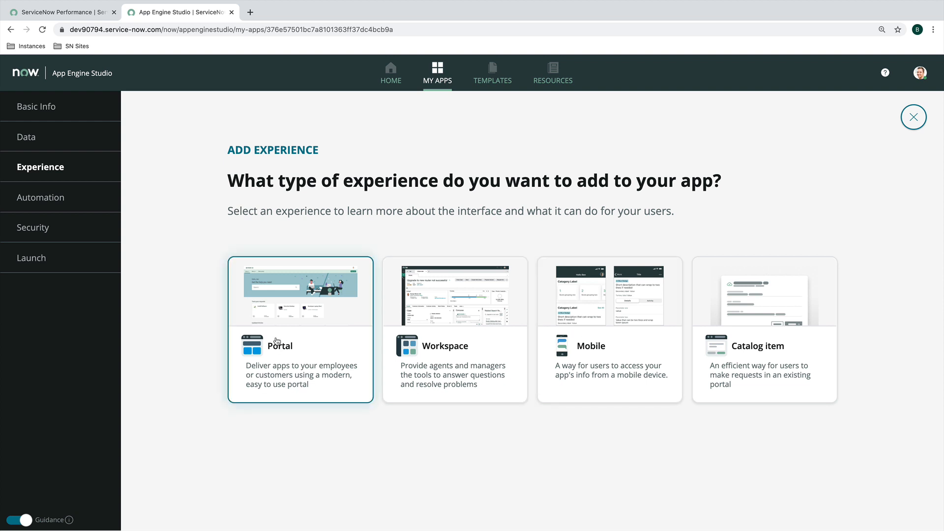
mouse_move(293, 335)
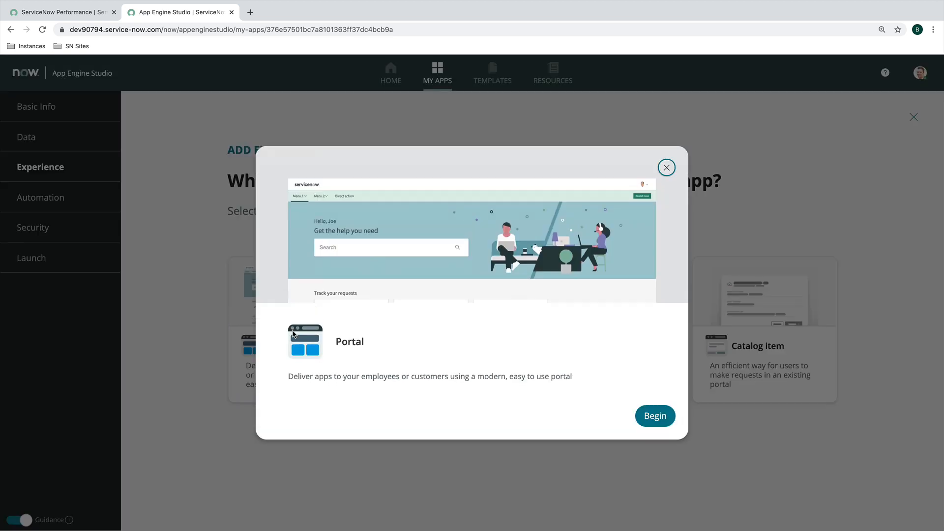
mouse_move(666, 167)
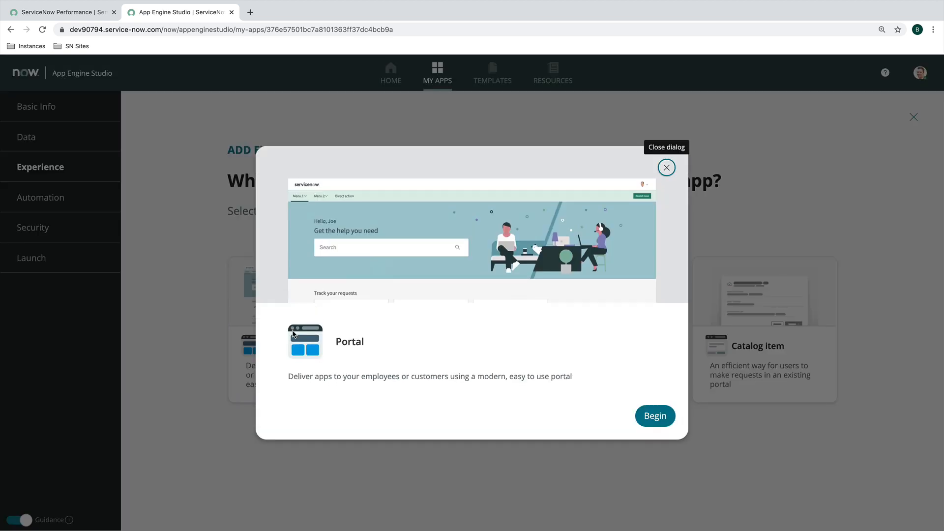
mouse_move(303, 336)
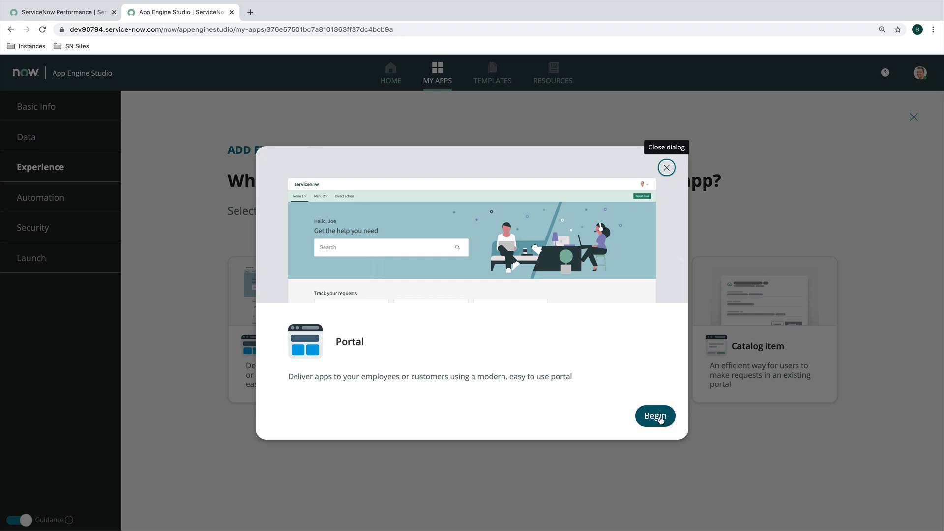
Create the Portal experience as Work Portal with URL work-portal and submit it
click(654, 416)
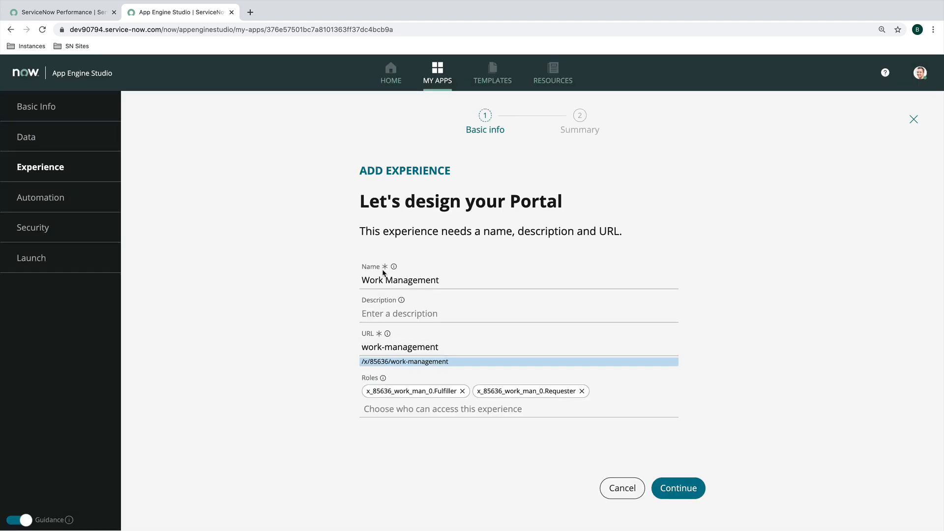
click(422, 280)
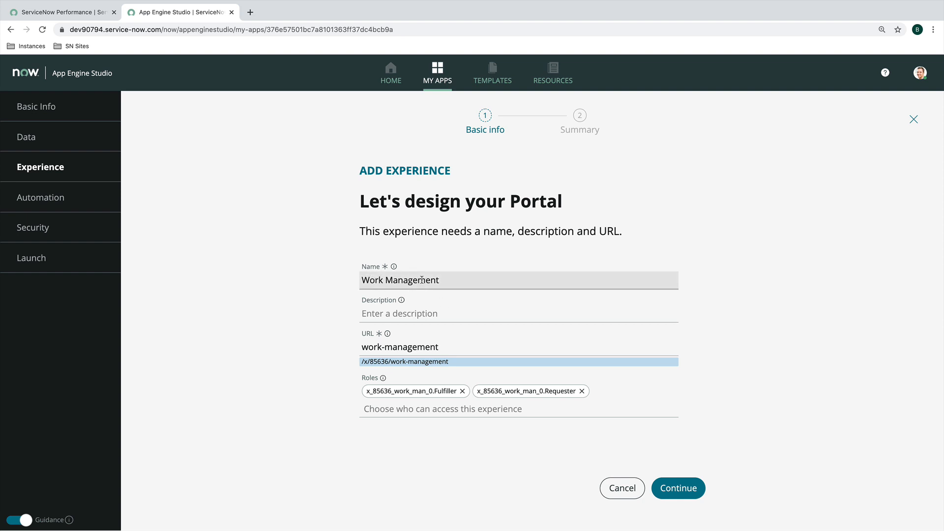
key(Backspace)
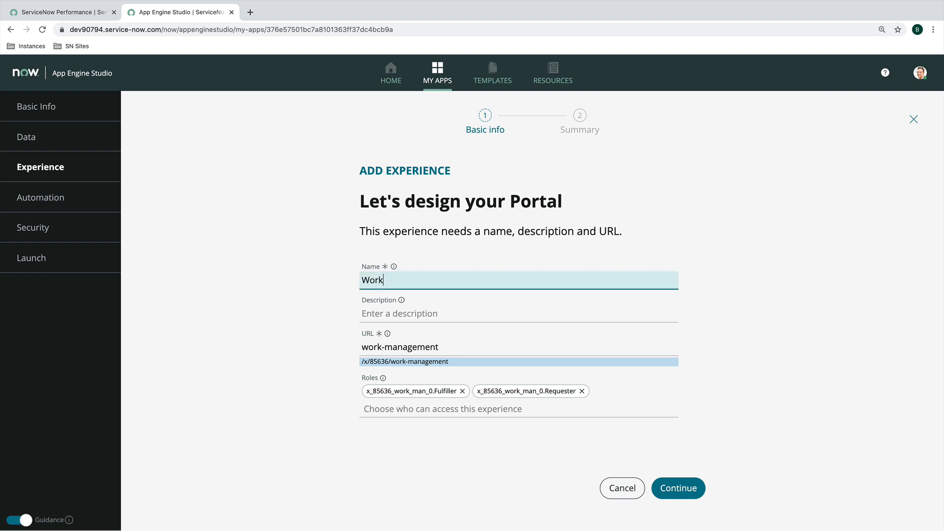
mouse_move(423, 255)
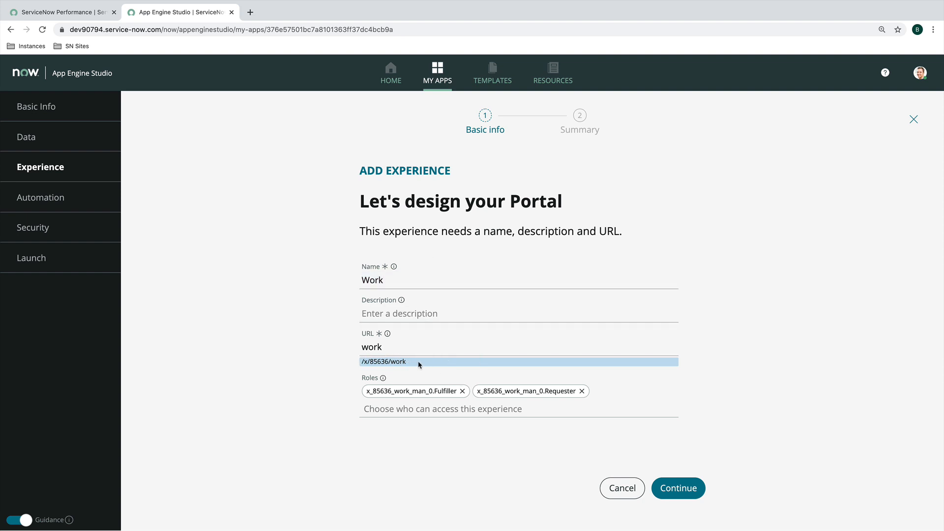
mouse_move(424, 367)
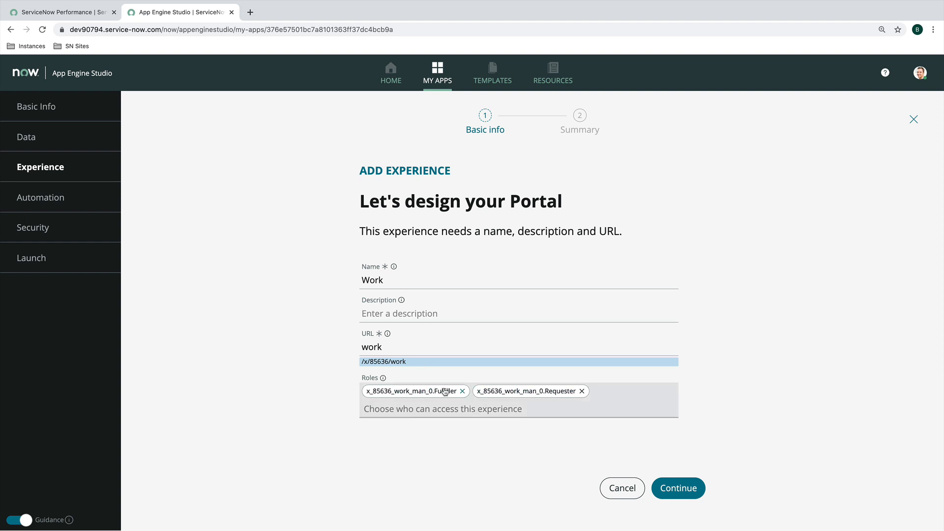
mouse_move(298, 392)
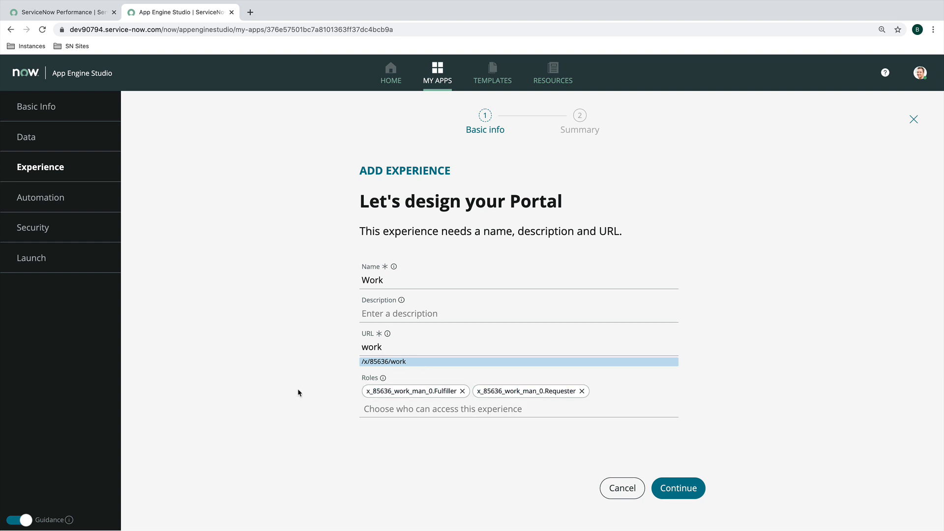
mouse_move(422, 436)
text( Portal)
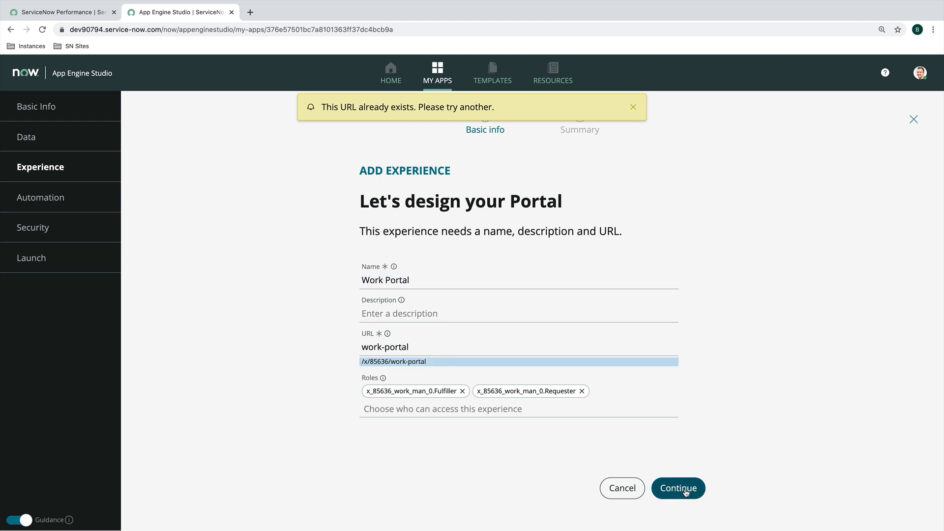
click(678, 488)
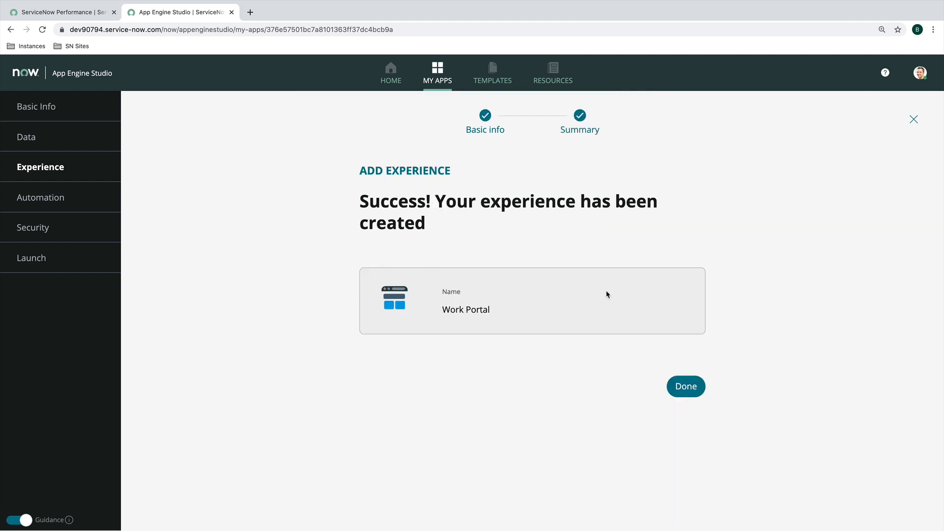
Finish the wizard and bring up the actions menu on the Work Portal experience row
click(685, 386)
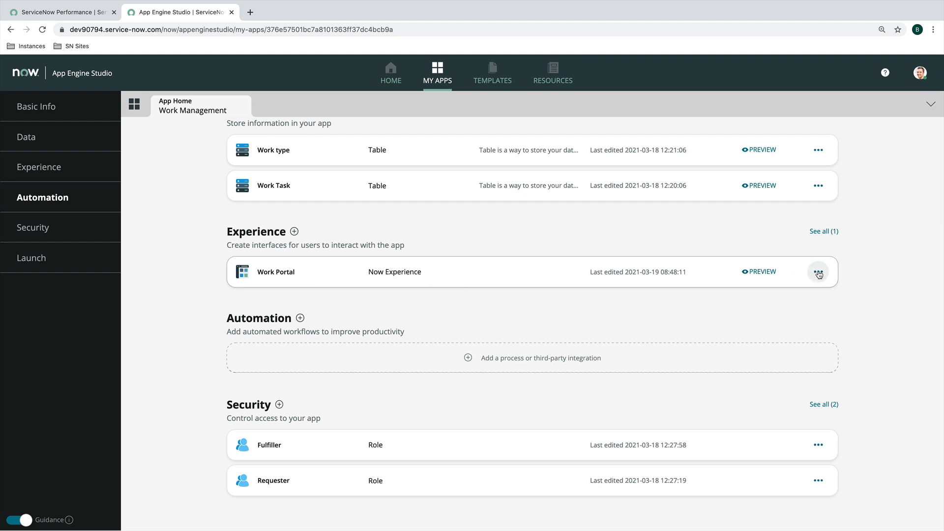
click(275, 271)
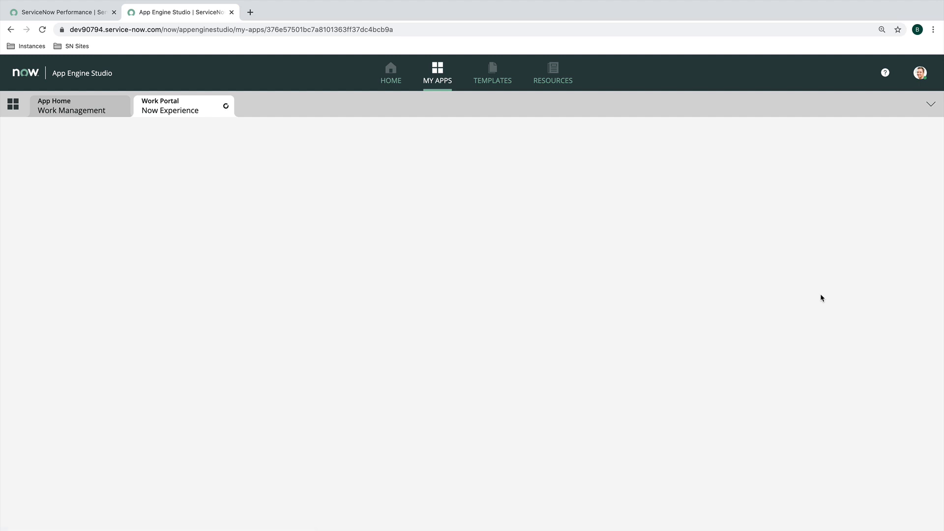
Edit Work Portal in UI Builder and switch from the Article page to Landing Page
click(180, 106)
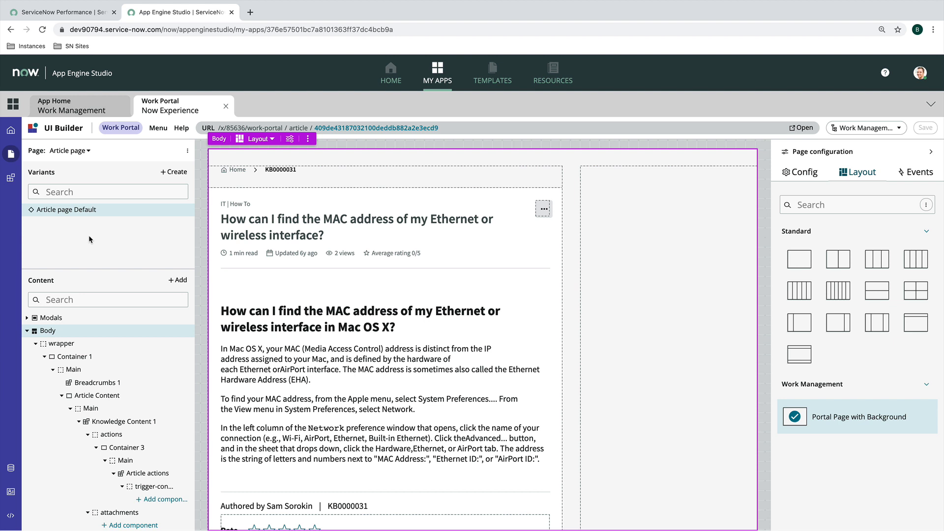
mouse_move(88, 152)
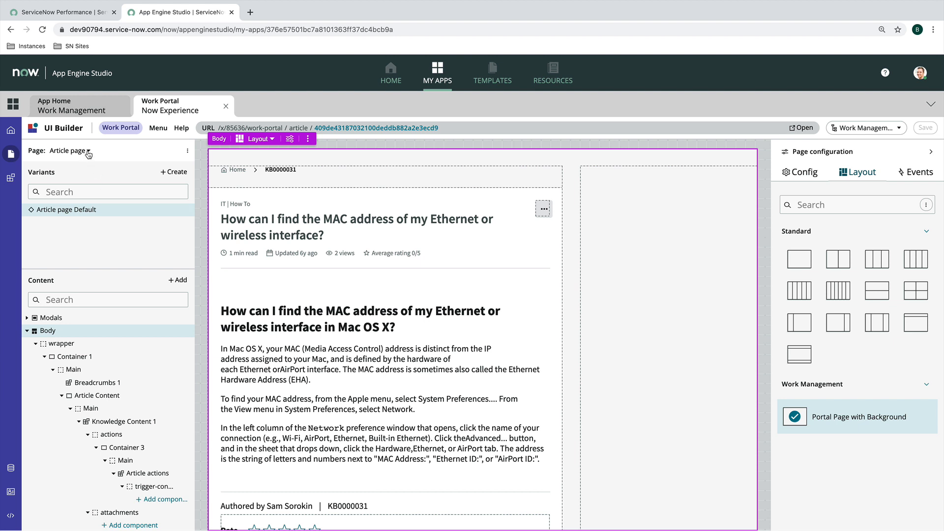
click(86, 150)
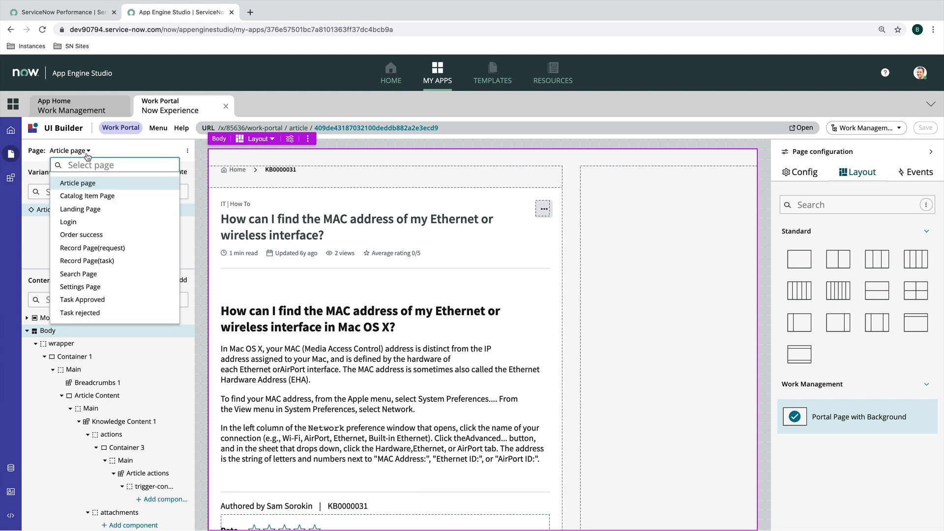
mouse_move(92, 247)
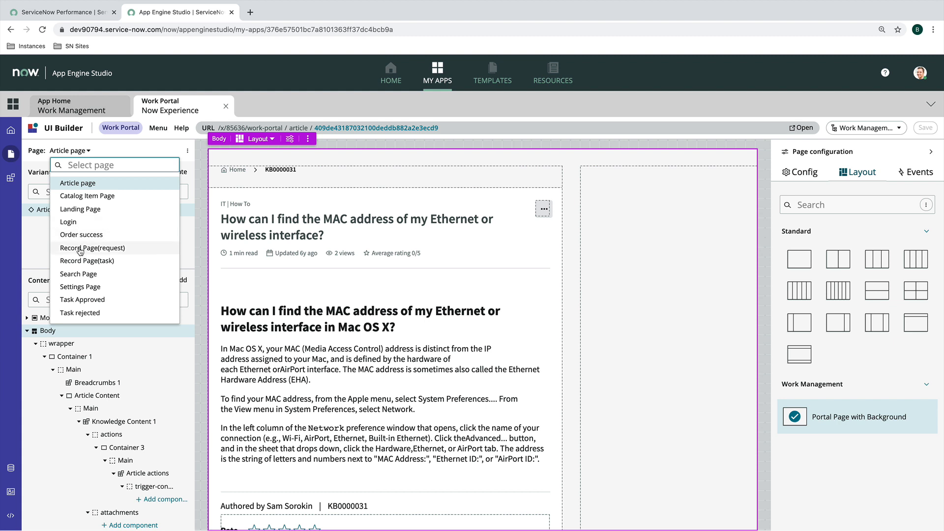
mouse_move(80, 312)
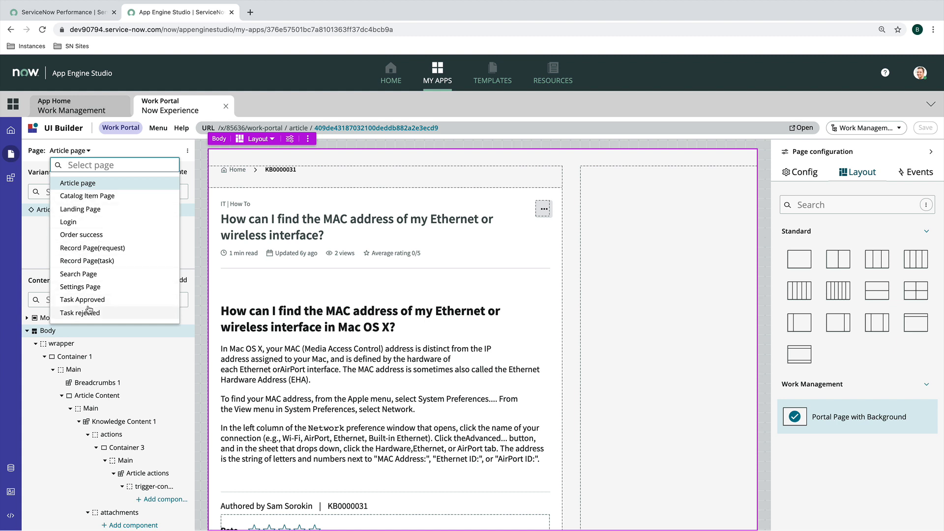
mouse_move(80, 209)
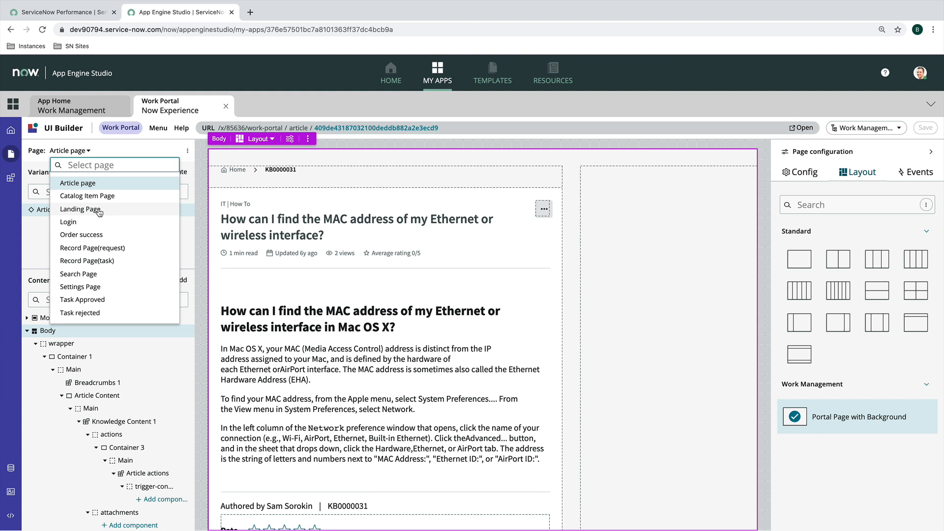
click(80, 209)
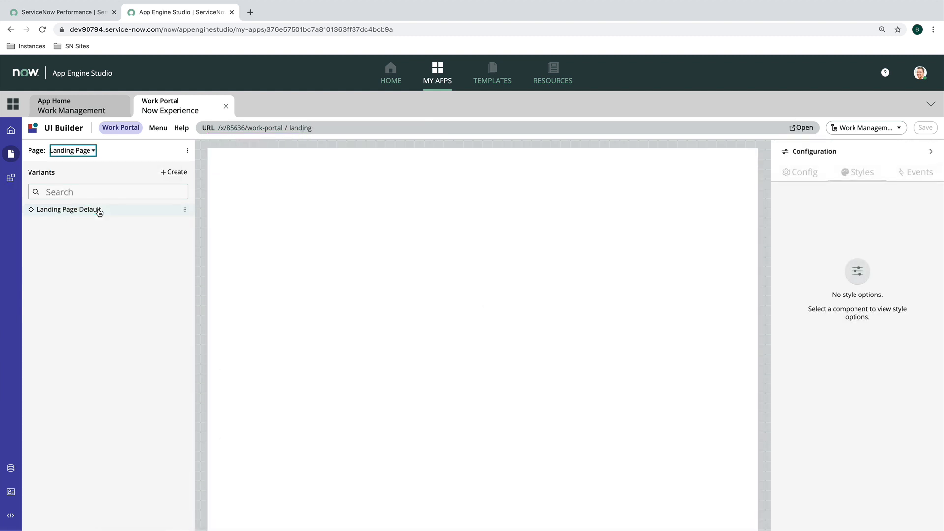
Load the landing page variant and show the Hero Banner's Main container styles
click(68, 209)
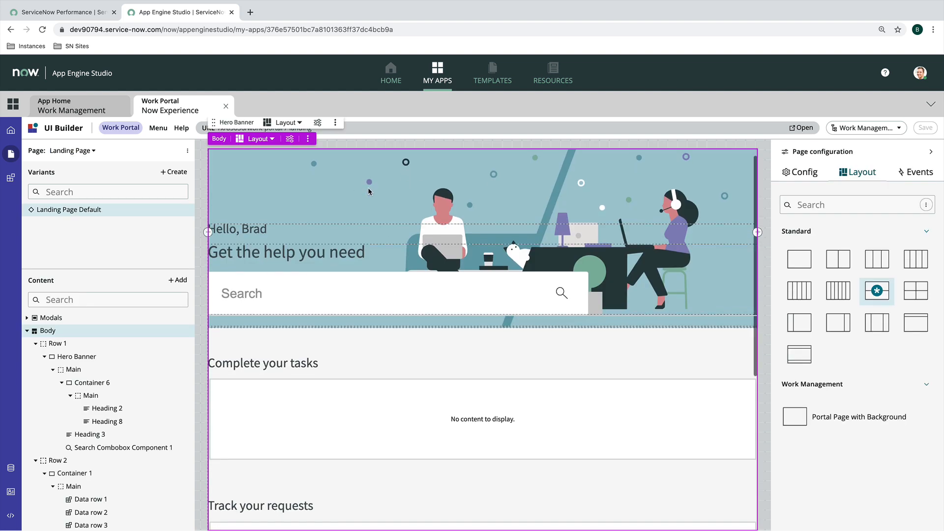
scroll(down, 3)
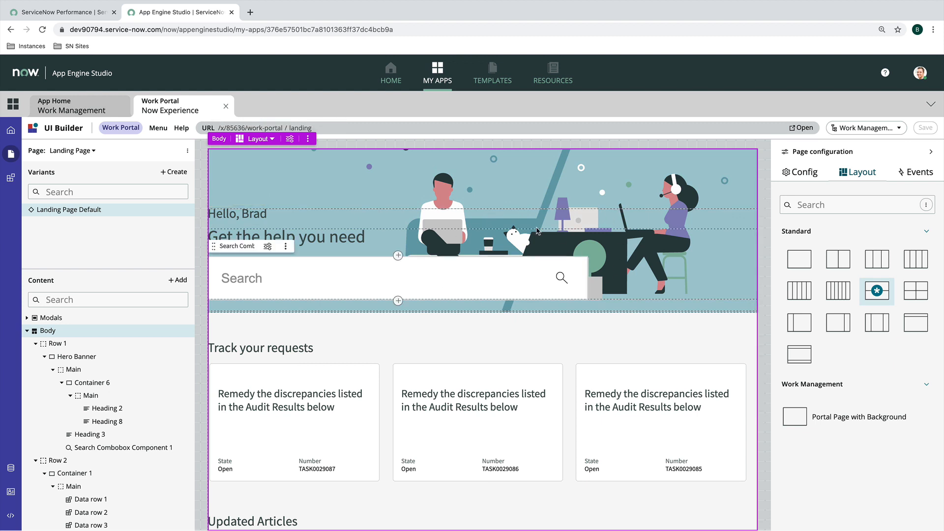
scroll(down, 3)
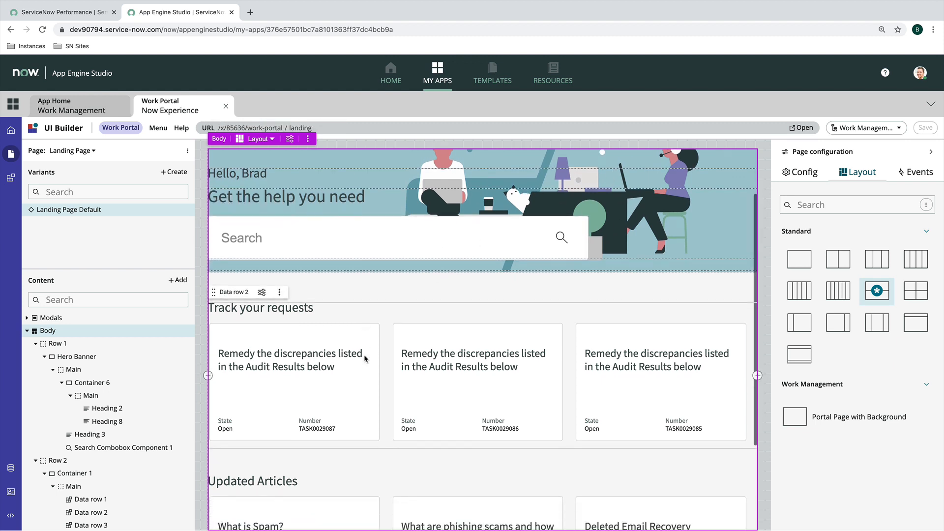
scroll(down, 3)
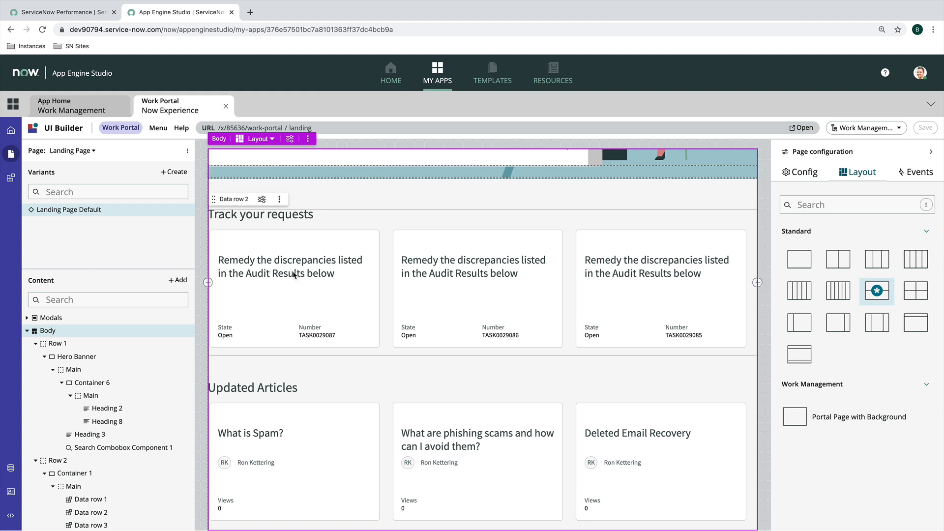
mouse_move(493, 284)
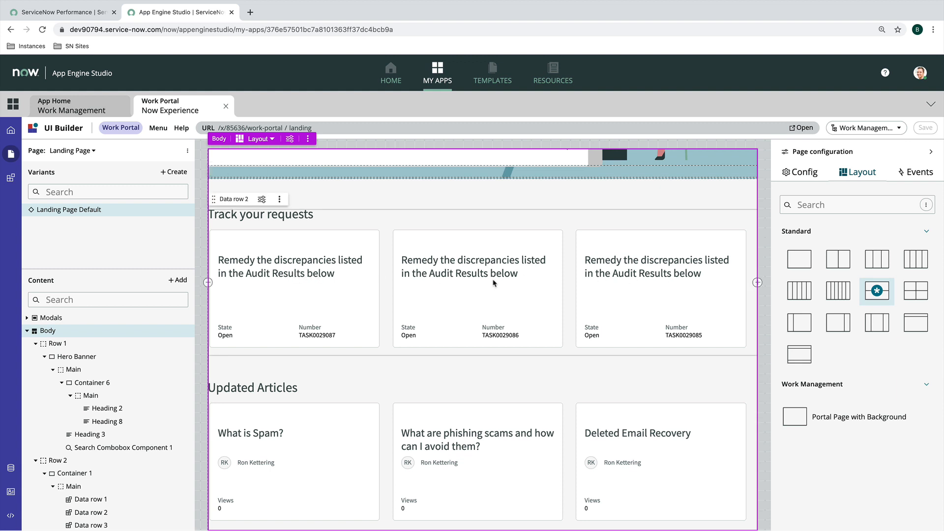
scroll(down, 3)
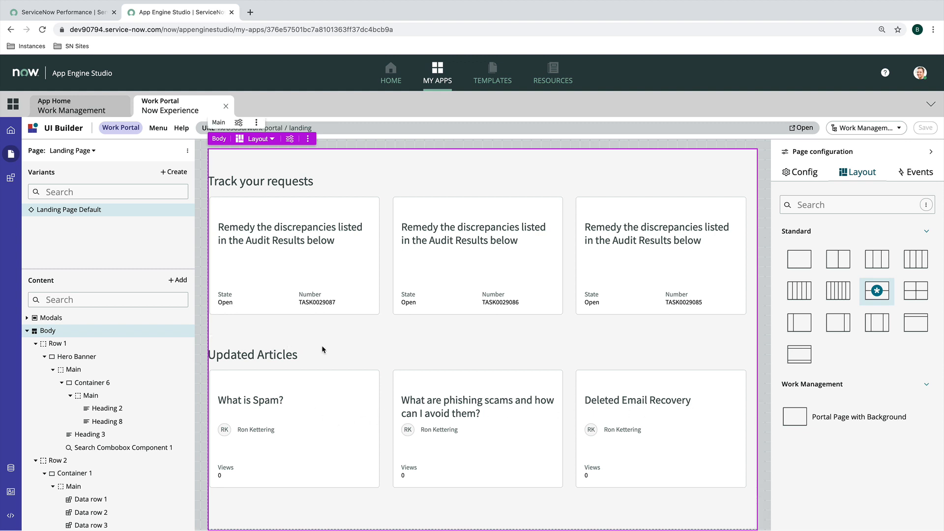
scroll(up, 3)
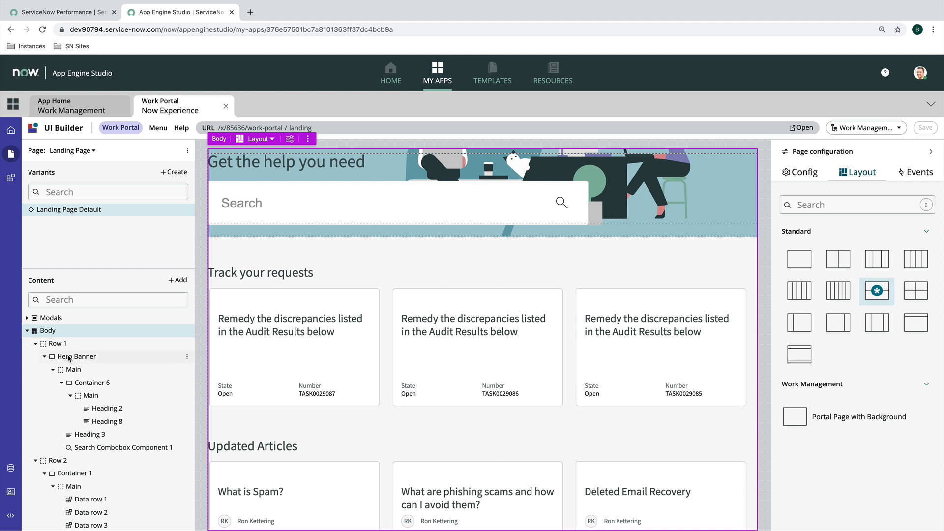
click(77, 357)
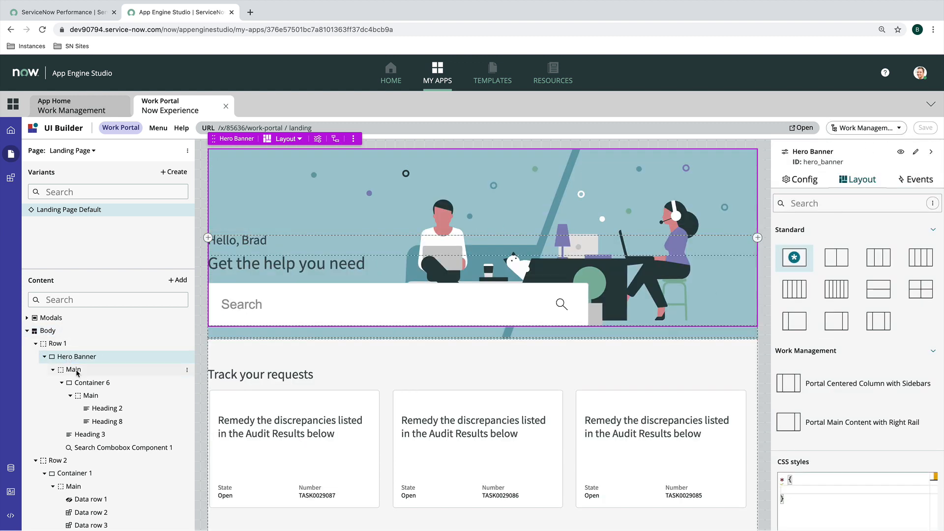
click(75, 369)
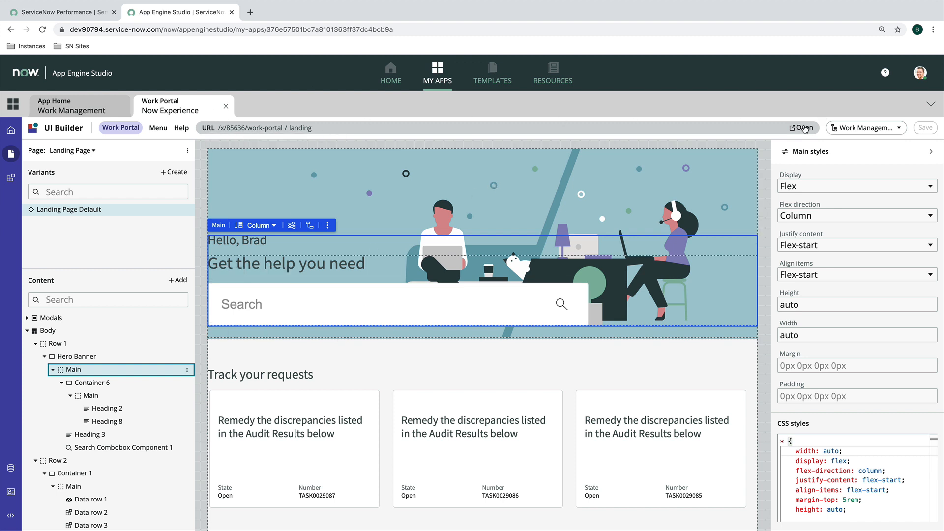
View the Work Portal landing page live and peek at its navigation menu
click(803, 127)
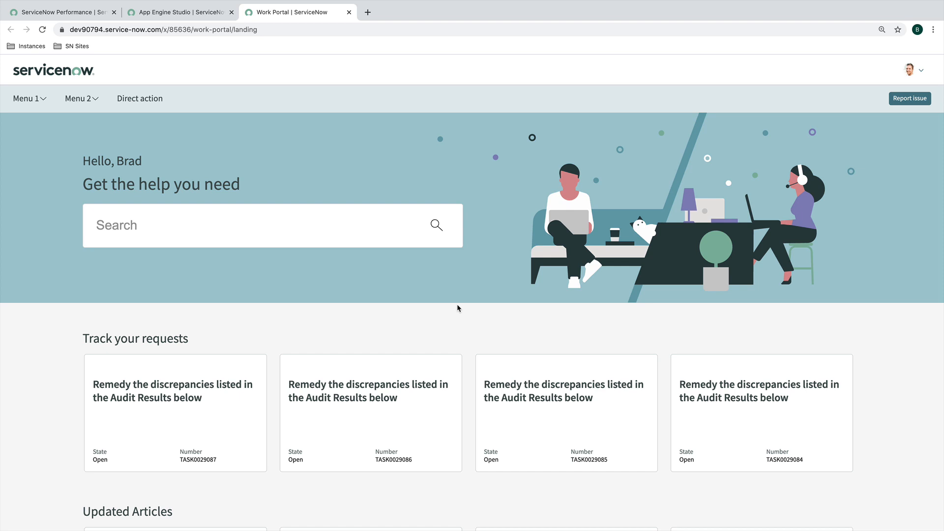
mouse_move(397, 80)
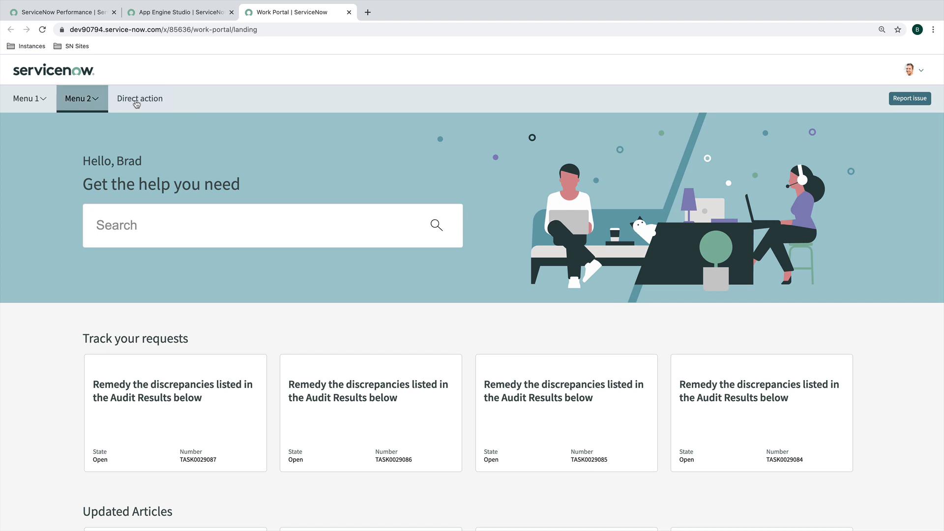
click(79, 99)
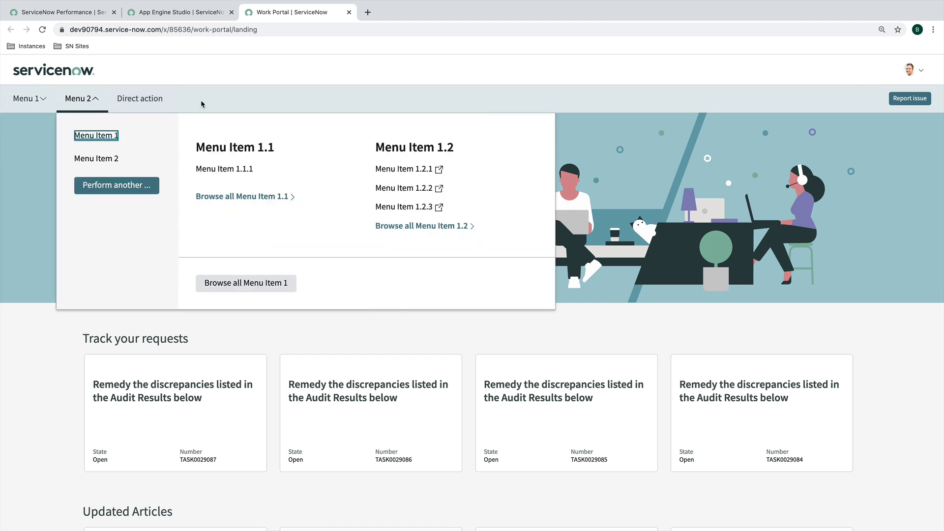
click(381, 126)
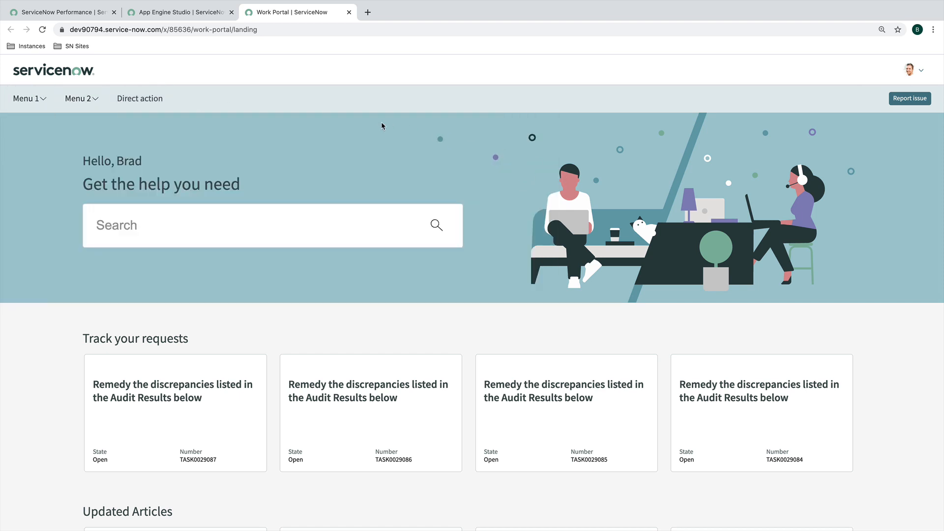
mouse_move(436, 322)
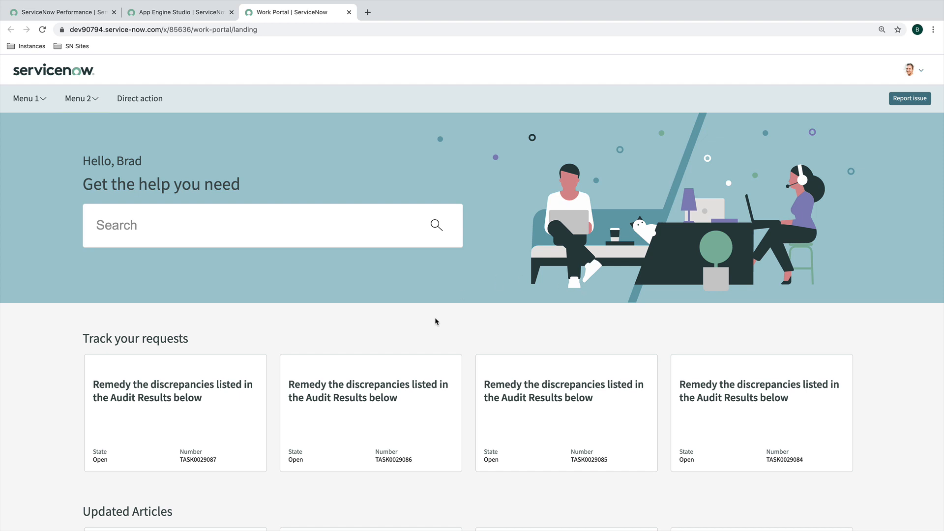
scroll(down, 3)
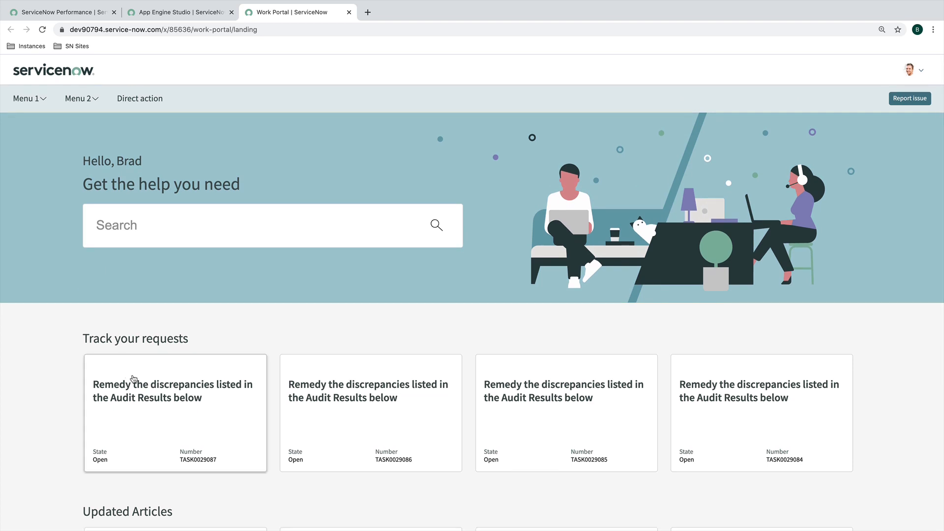
Open request TASK0029087's record page and look over its details and activity
click(174, 414)
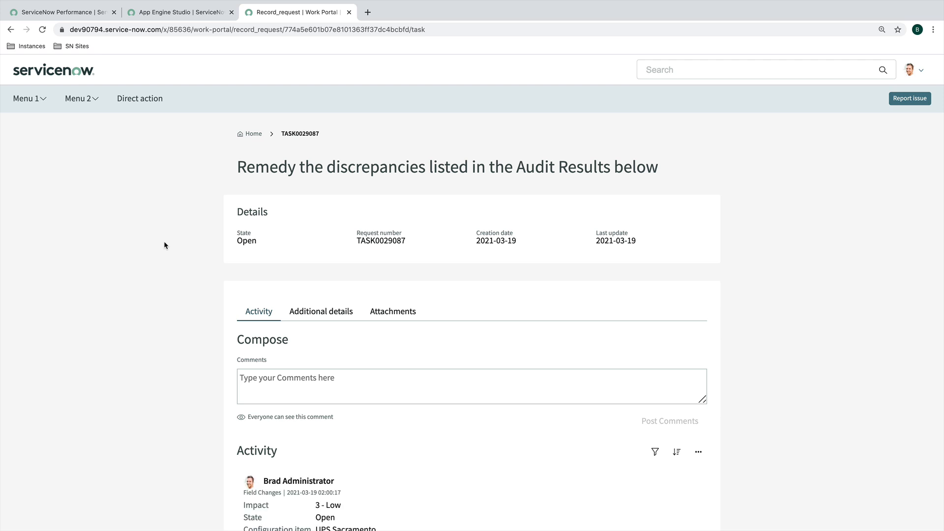
mouse_move(165, 215)
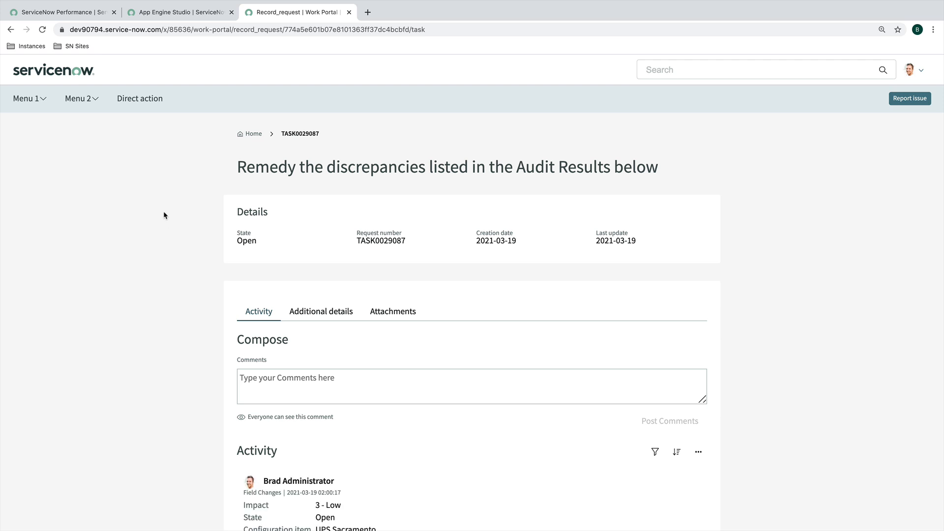
mouse_move(199, 209)
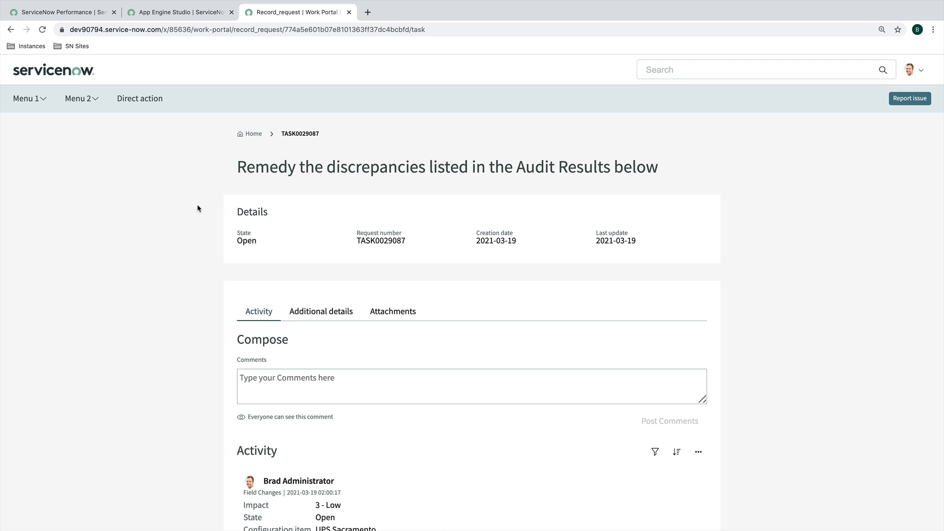
scroll(down, 3)
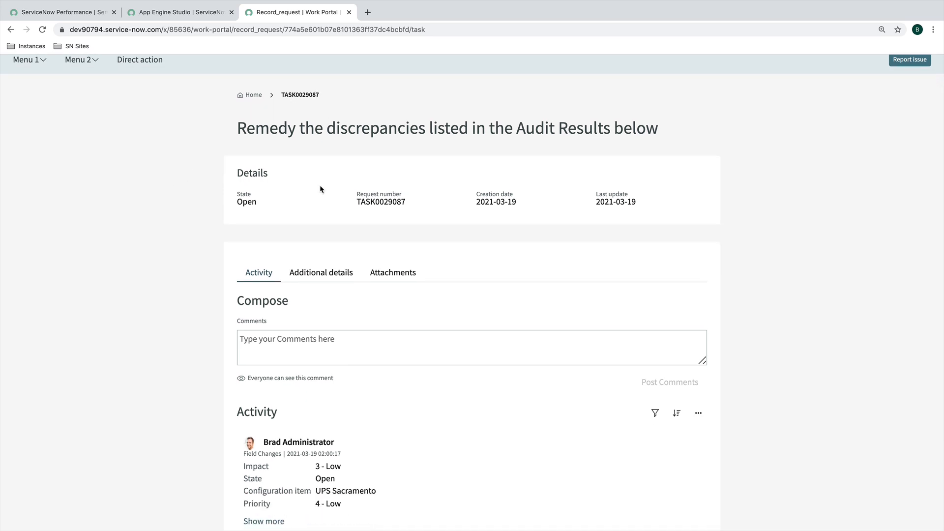
scroll(down, 3)
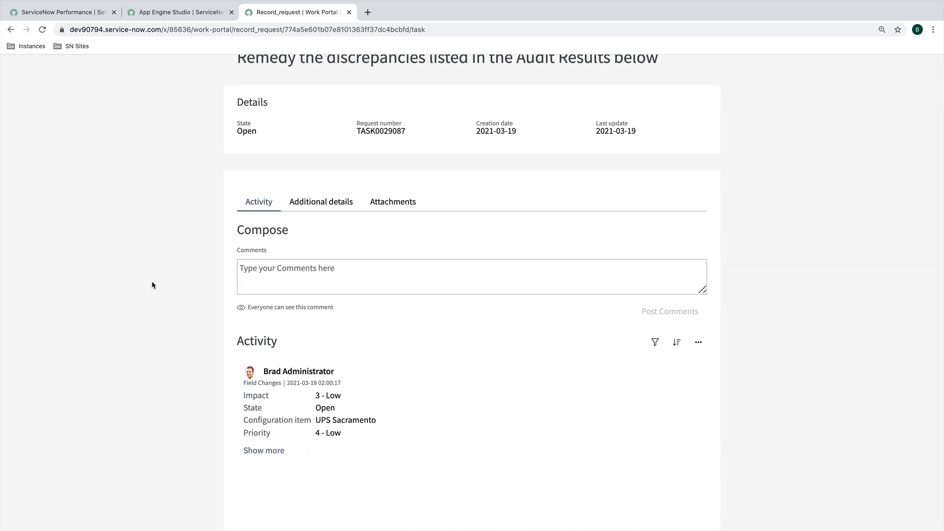
scroll(up, 3)
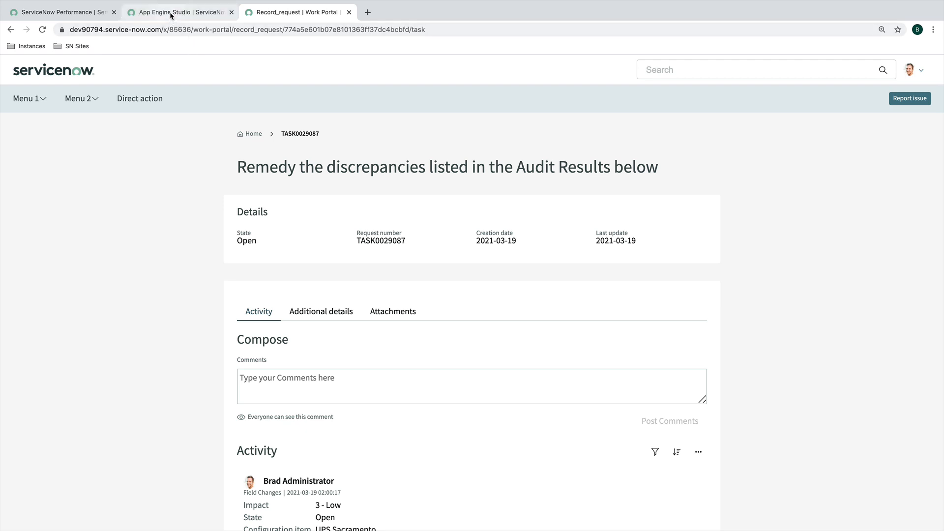
Back in UI Builder, review the landing page's scripts, client state and data resources
click(179, 12)
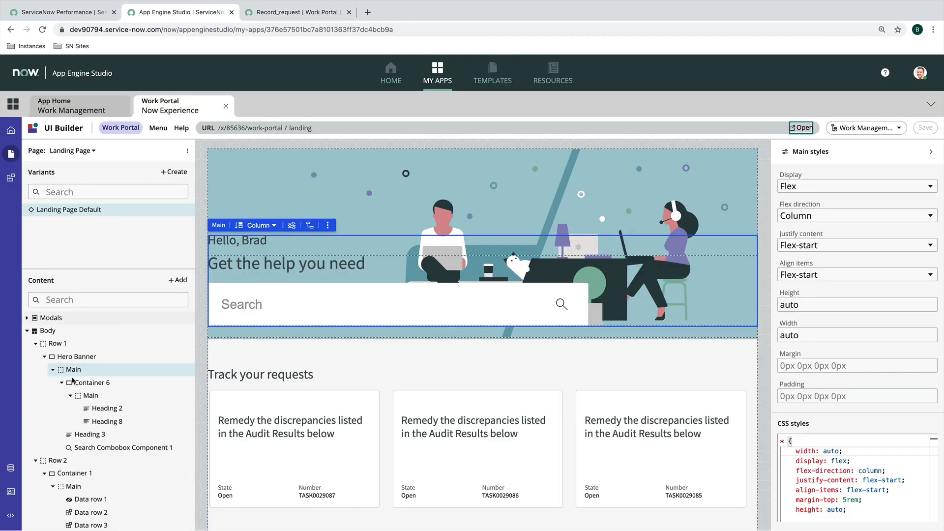
click(11, 467)
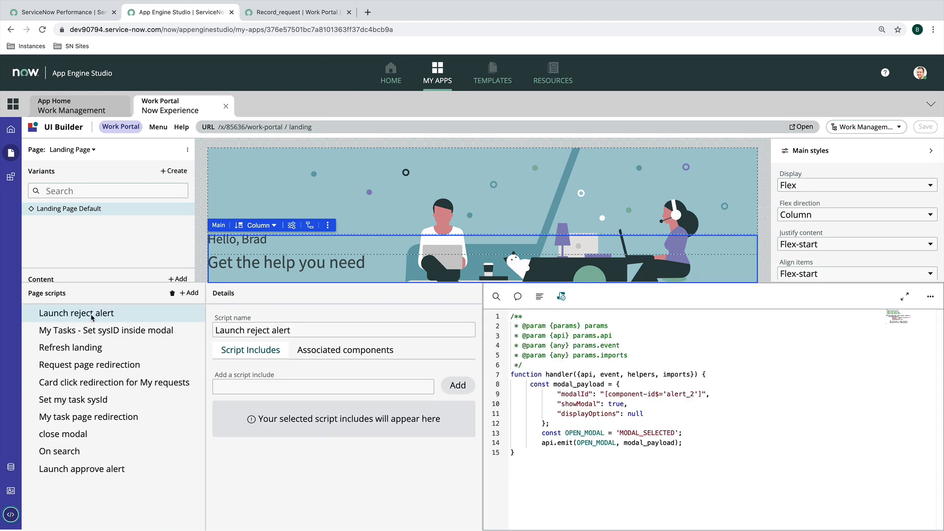
click(11, 490)
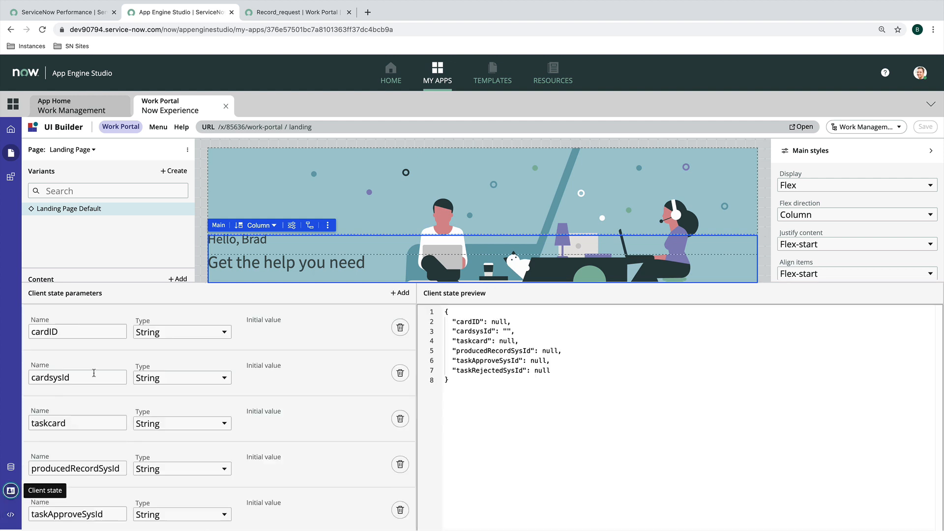
scroll(down, 3)
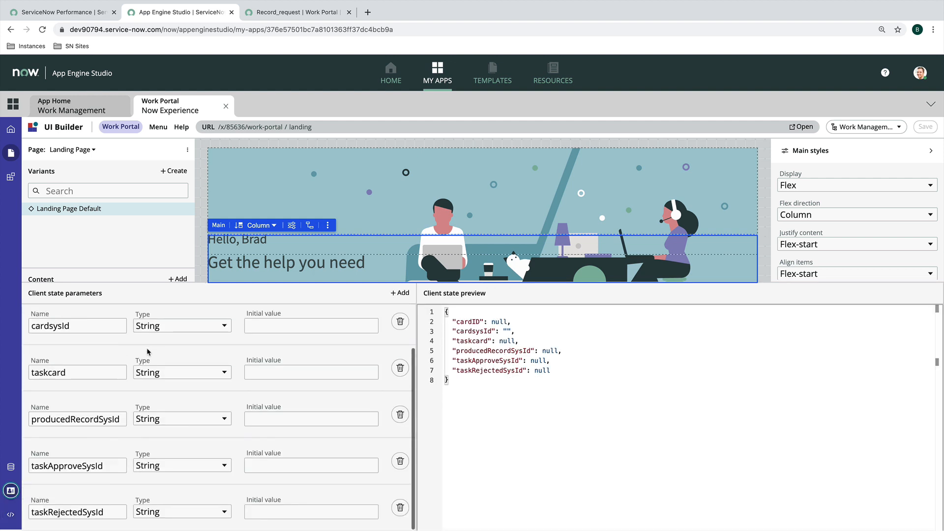
click(11, 467)
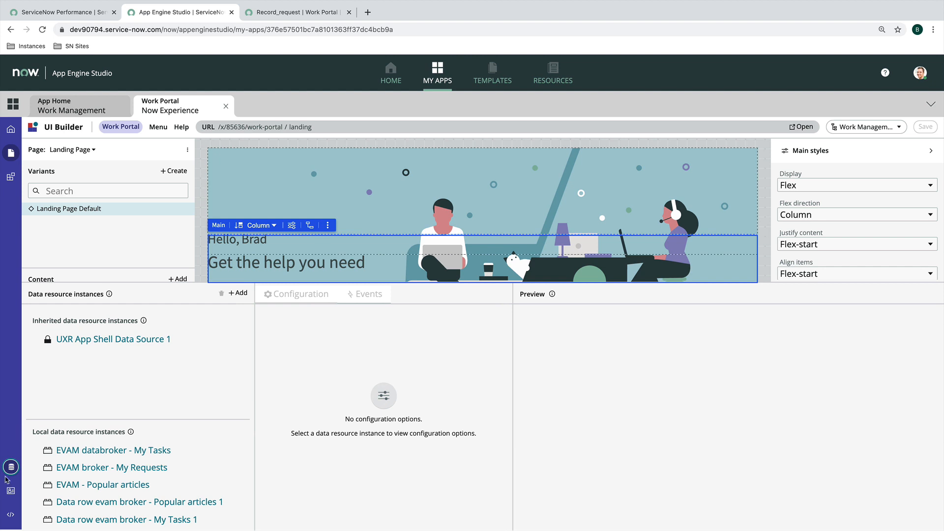
mouse_move(10, 490)
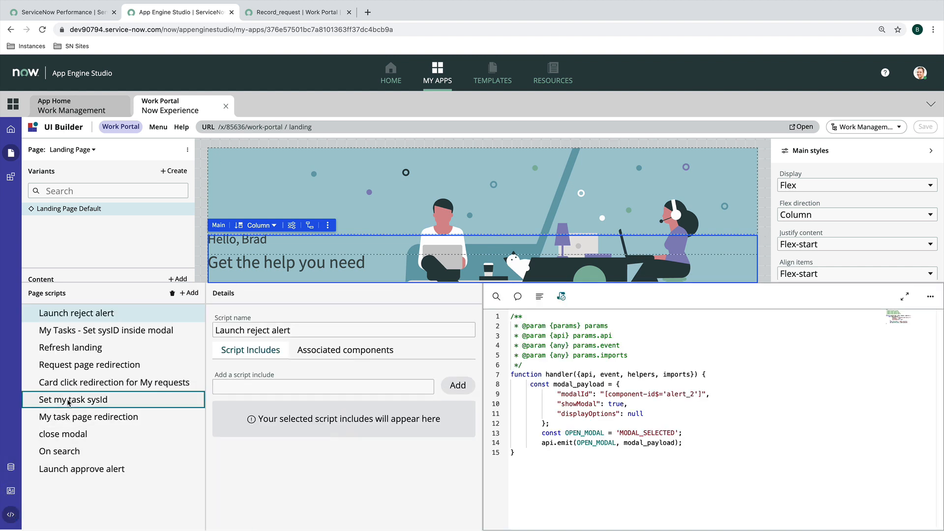
Inspect the Request page redirection and Refresh landing scripts, then return to data resources
click(89, 364)
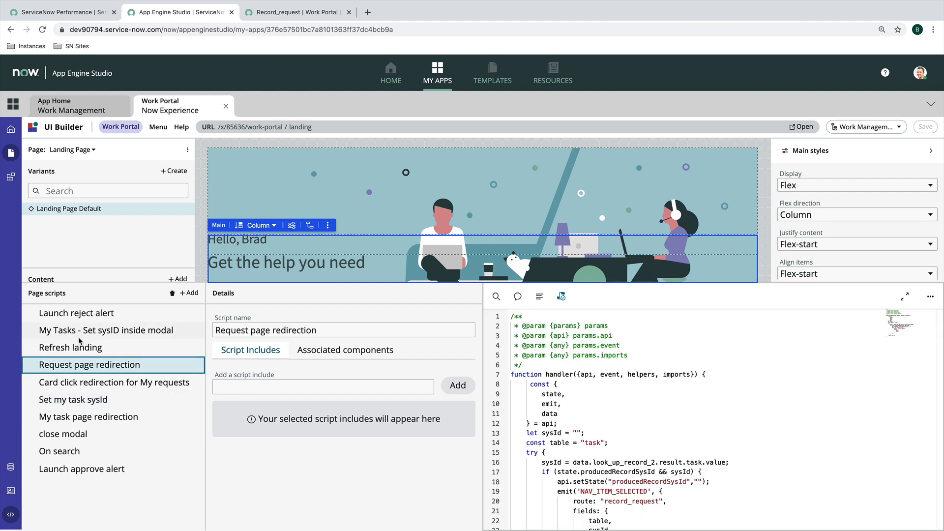
click(70, 348)
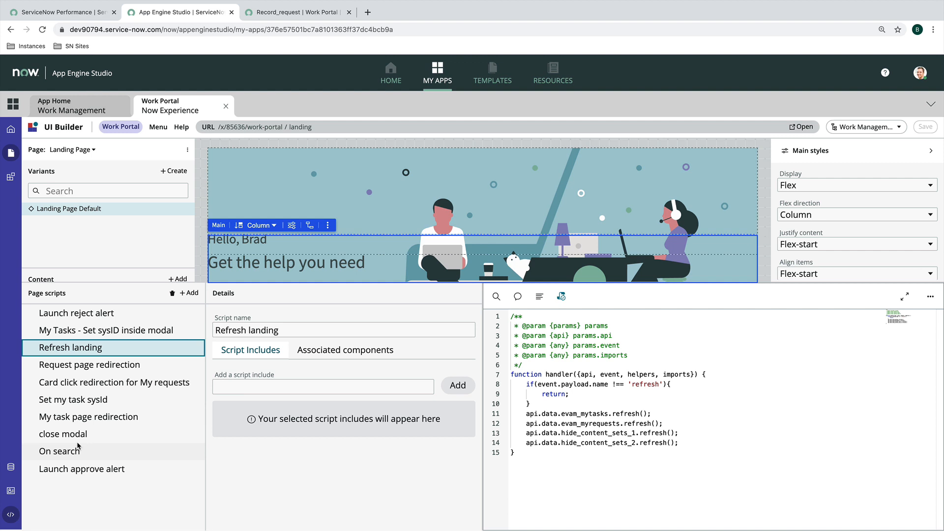
mouse_move(163, 292)
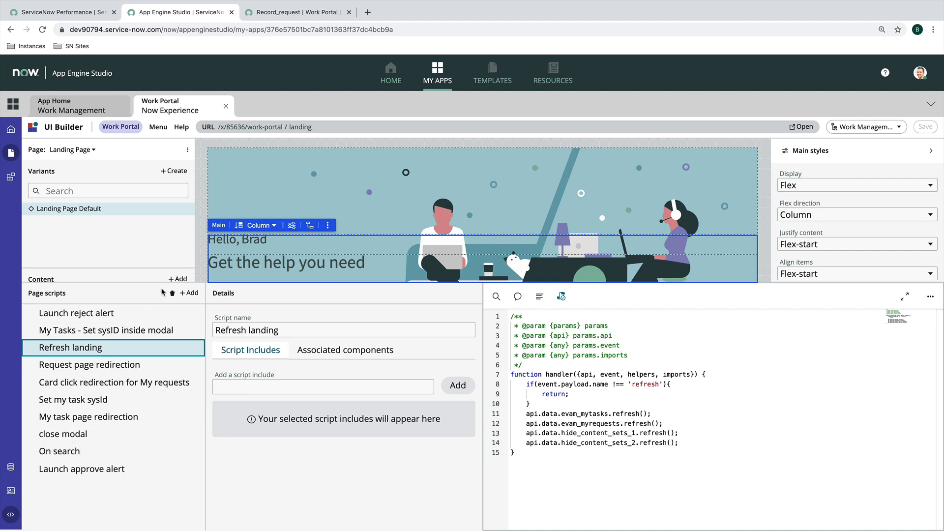
click(11, 466)
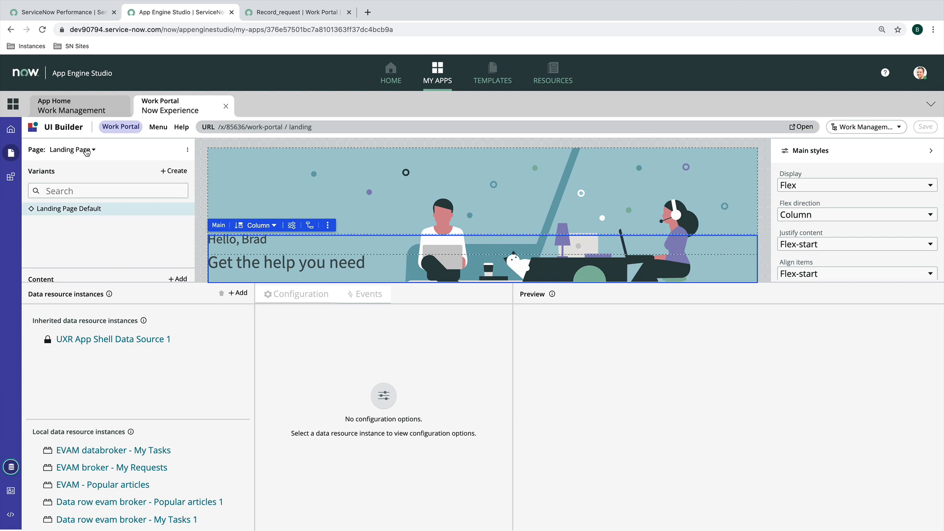
Open Record Page(task) and Record Page(request), then return to the app home
click(71, 149)
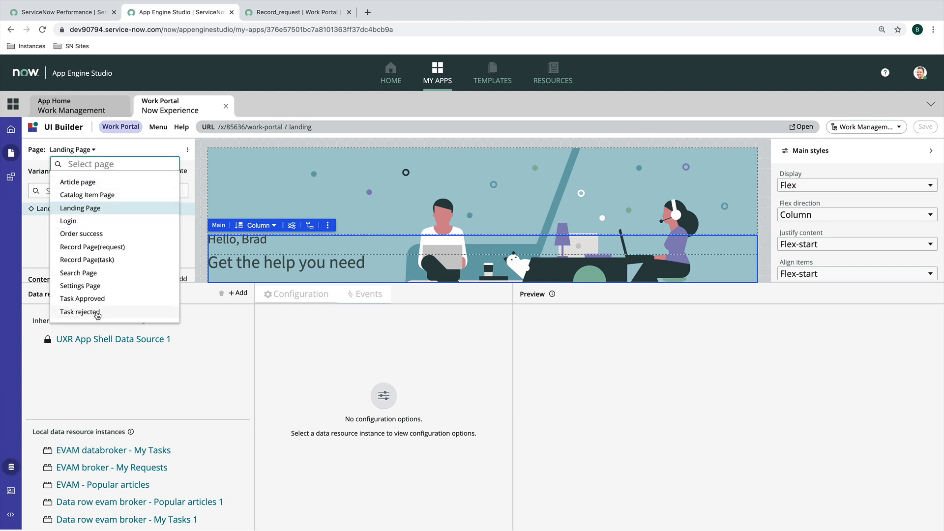
click(86, 260)
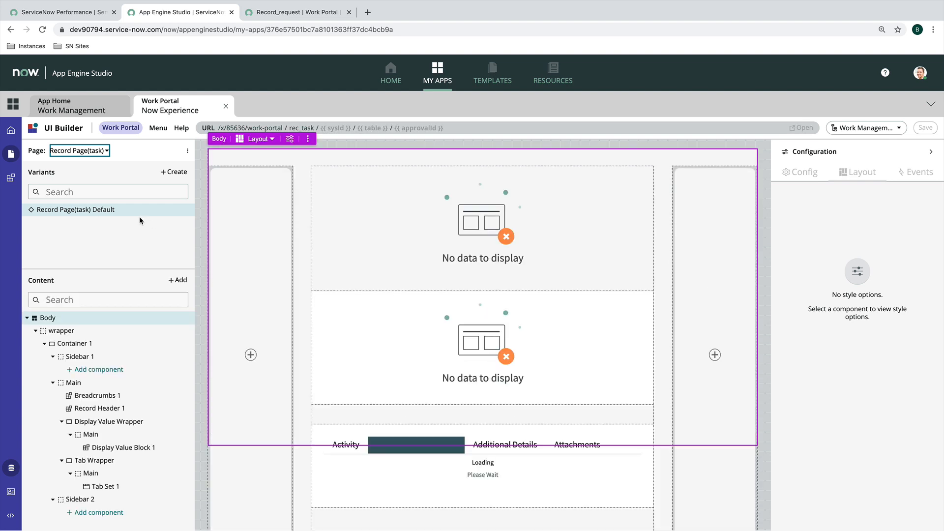
click(78, 150)
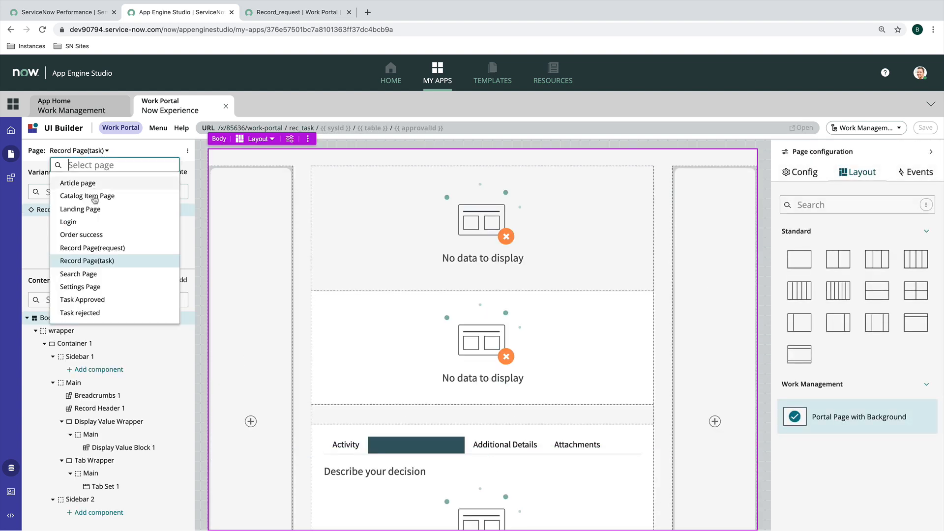
click(92, 247)
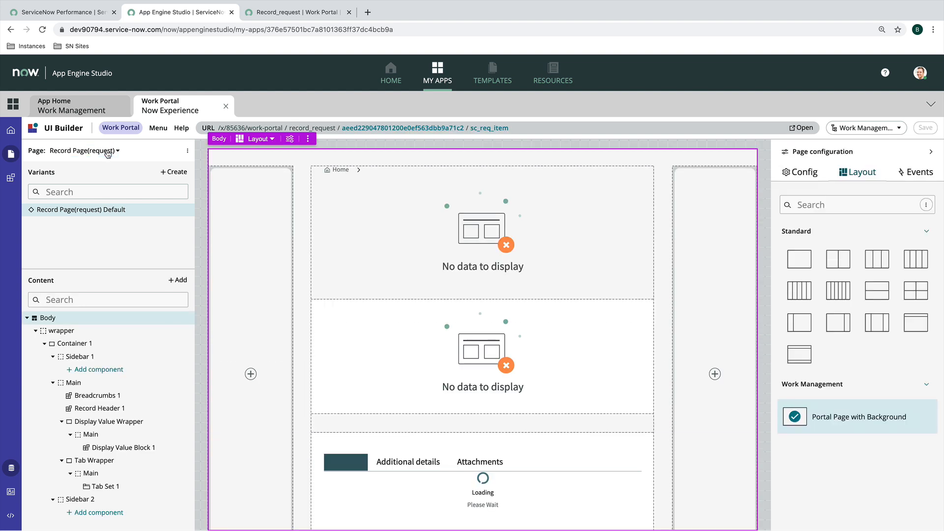
click(83, 150)
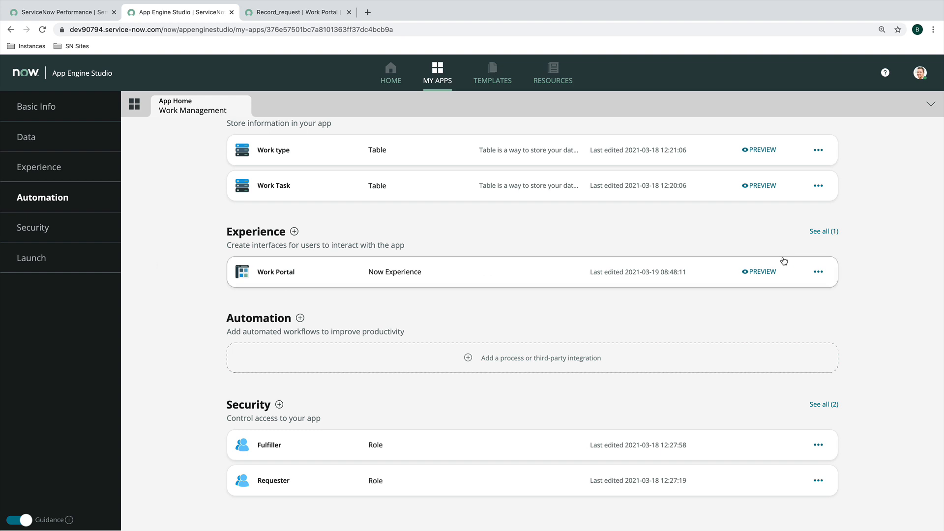
Begin a Workspace experience named Work Space with only the Fulfiller role
click(294, 231)
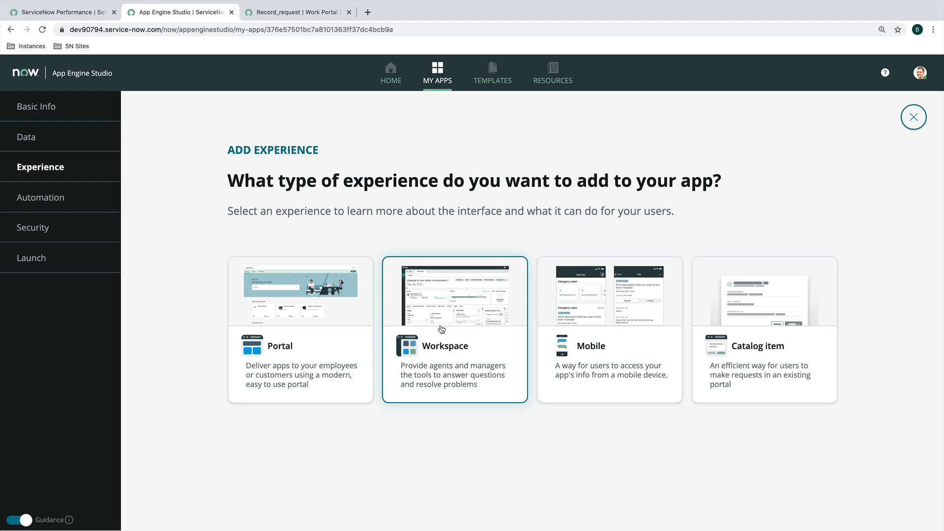
mouse_move(445, 339)
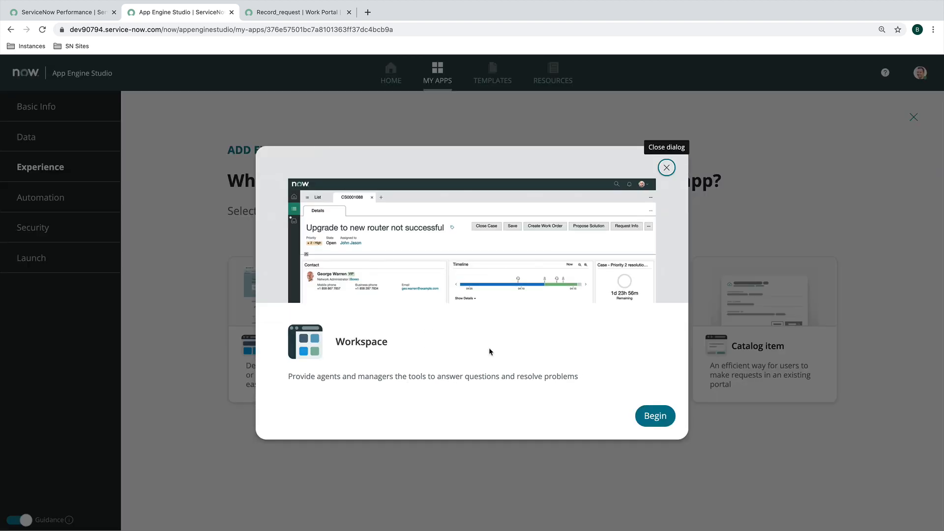
click(654, 416)
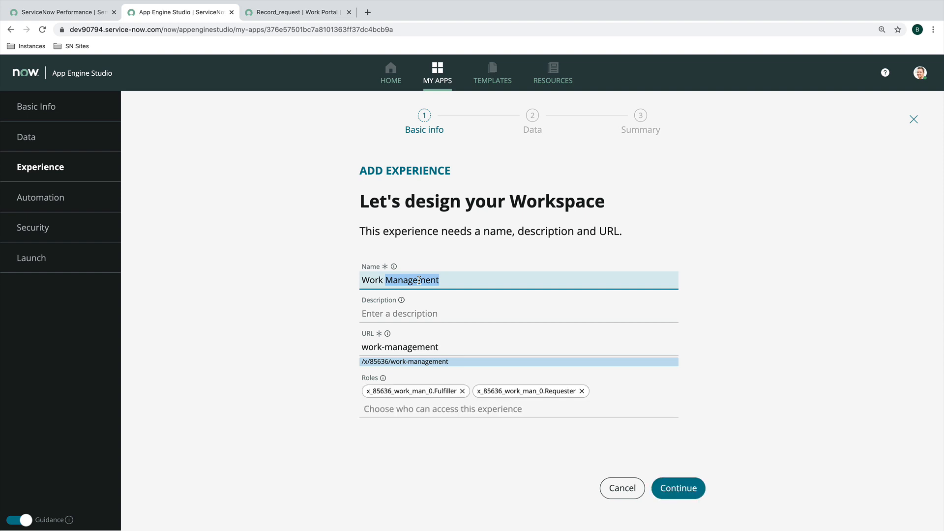
text(Work Space)
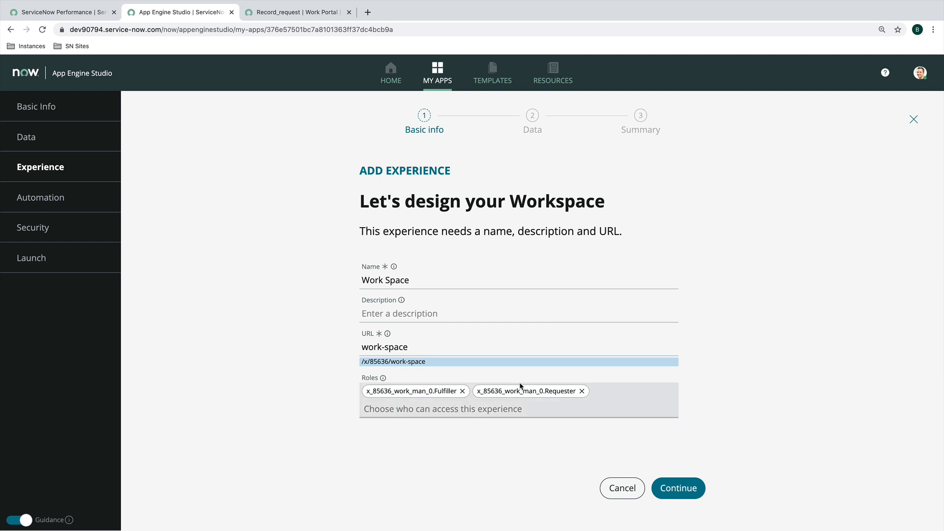
mouse_move(494, 397)
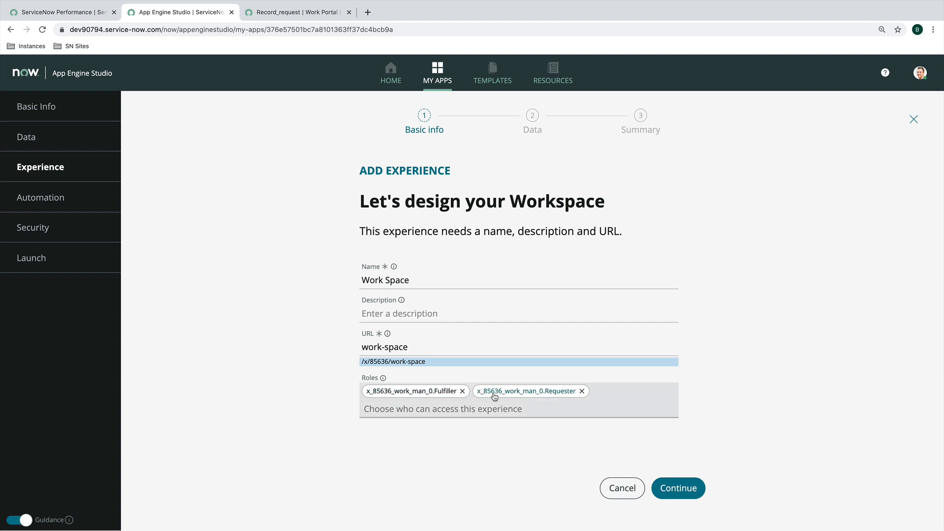
mouse_move(581, 392)
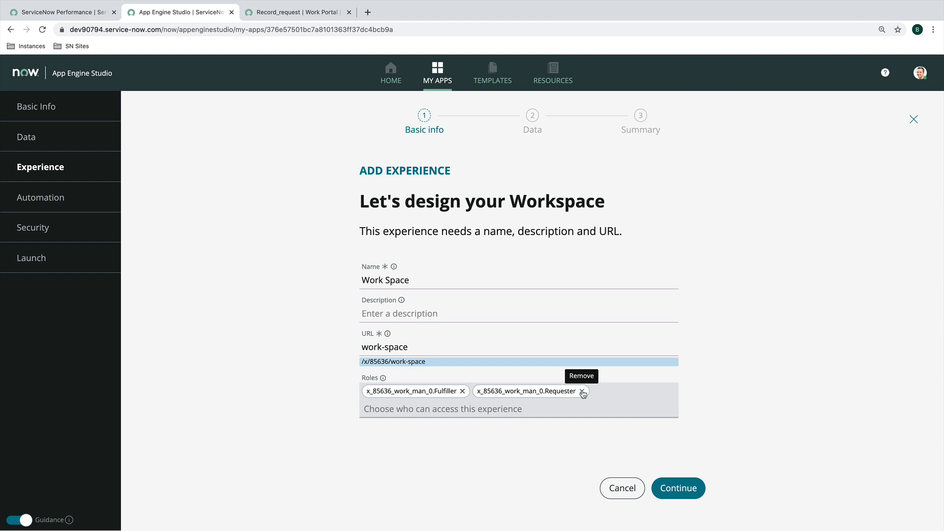
click(582, 391)
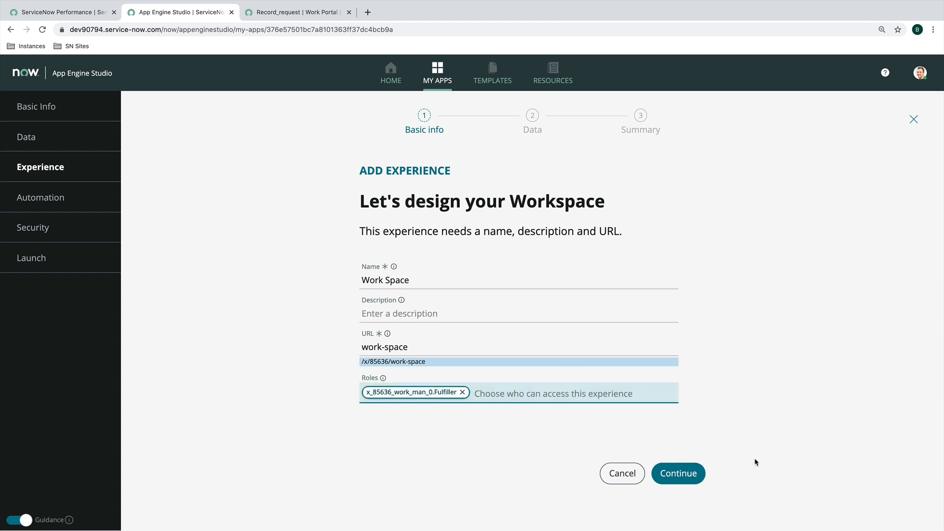
Confirm Work Task as primary and Work type as secondary table and create Work Space
click(677, 472)
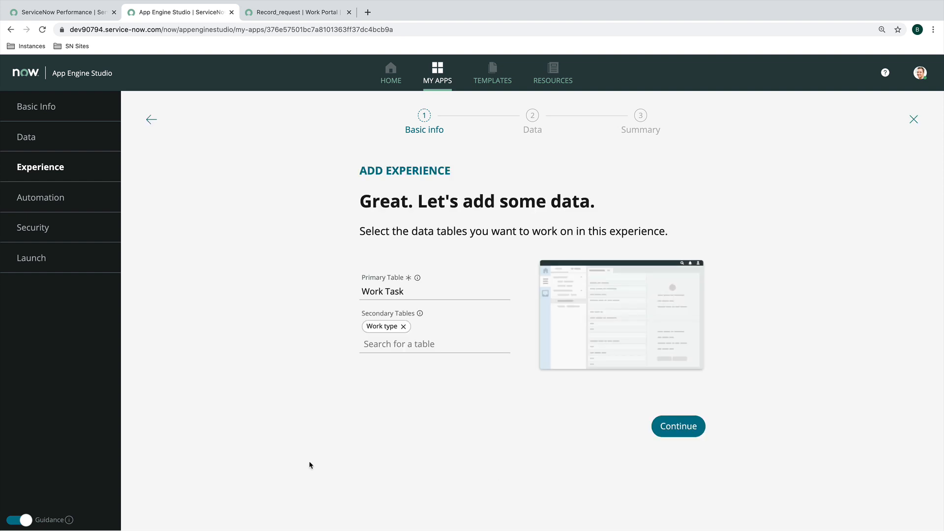
mouse_move(285, 363)
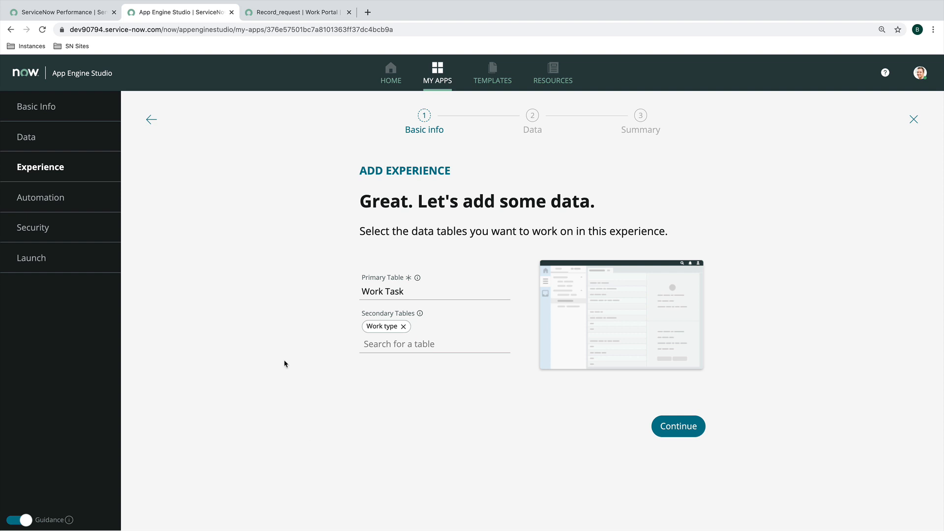
mouse_move(286, 314)
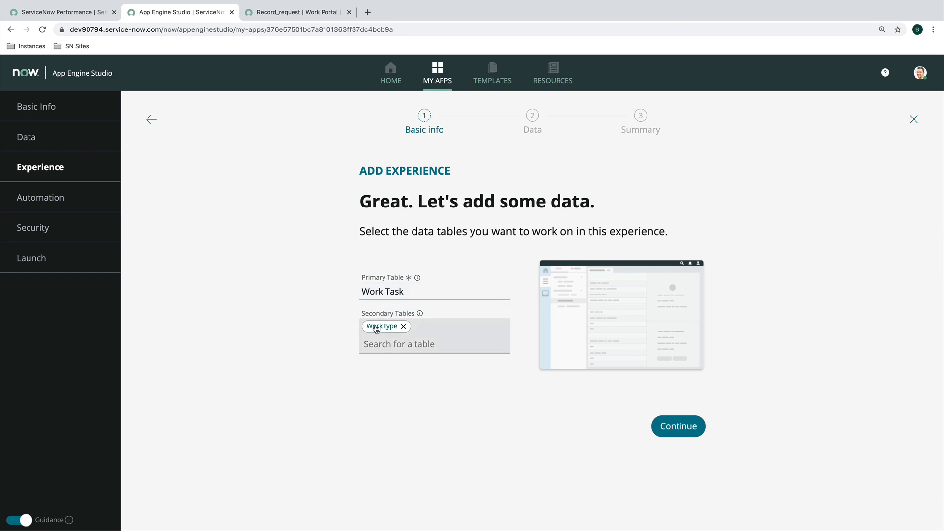
mouse_move(381, 325)
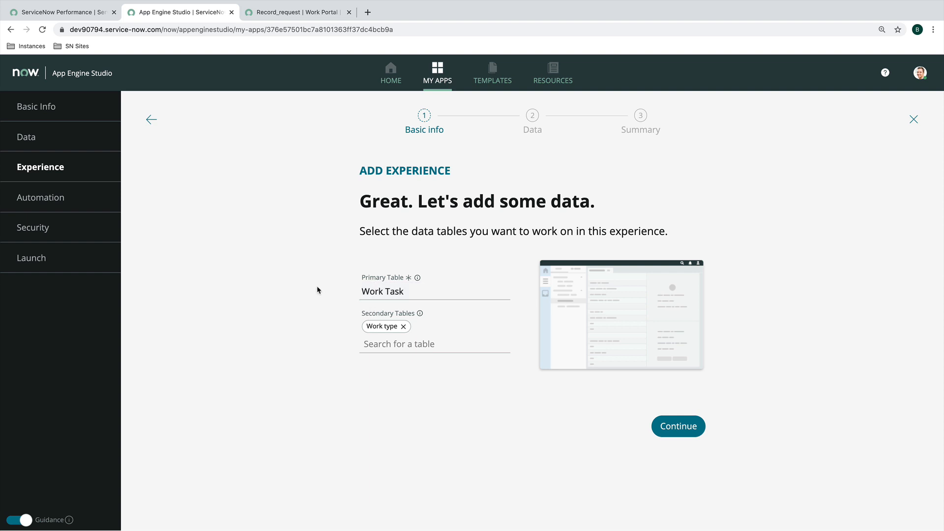
mouse_move(323, 300)
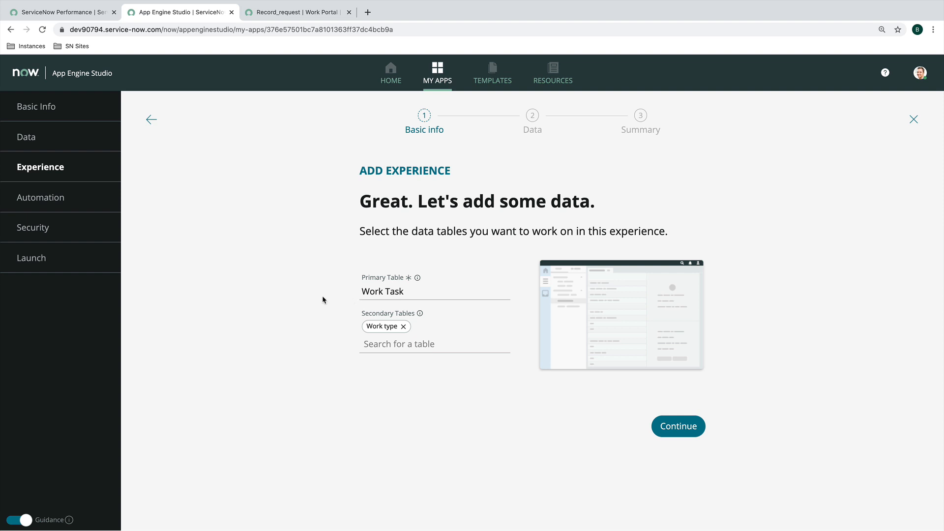
click(386, 291)
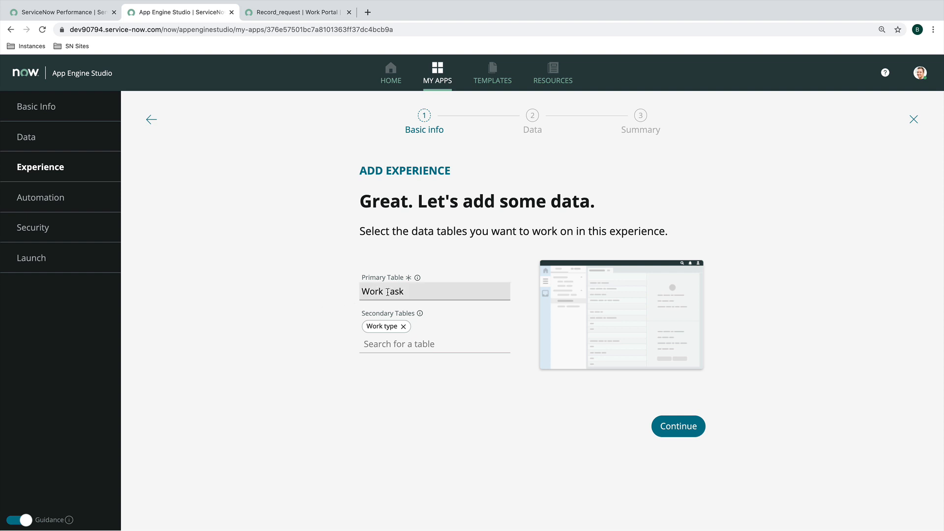
mouse_move(287, 333)
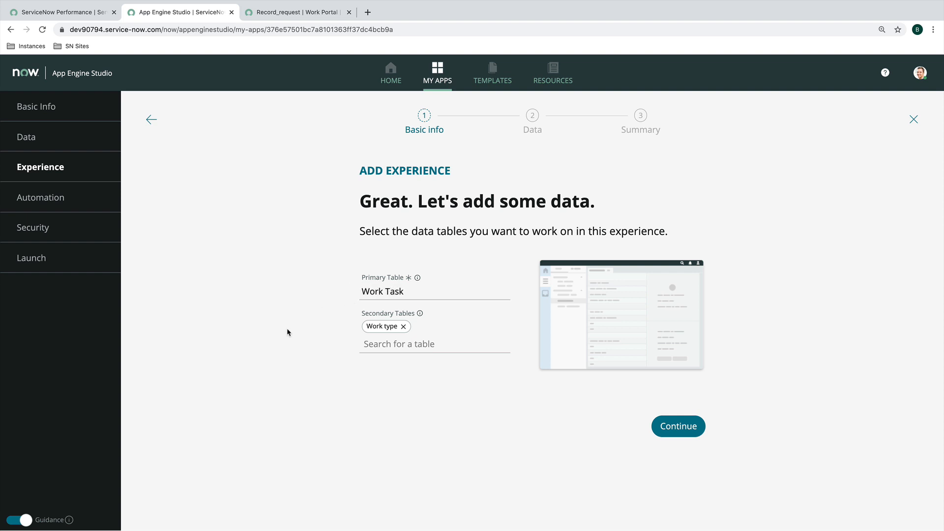
click(676, 425)
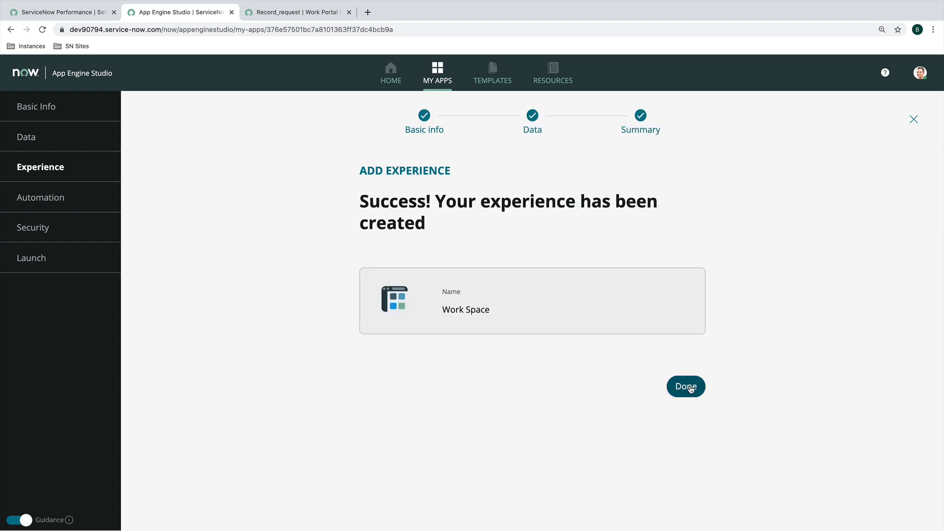
Finish back to the app home and edit the Work Space experience from its actions menu
click(684, 386)
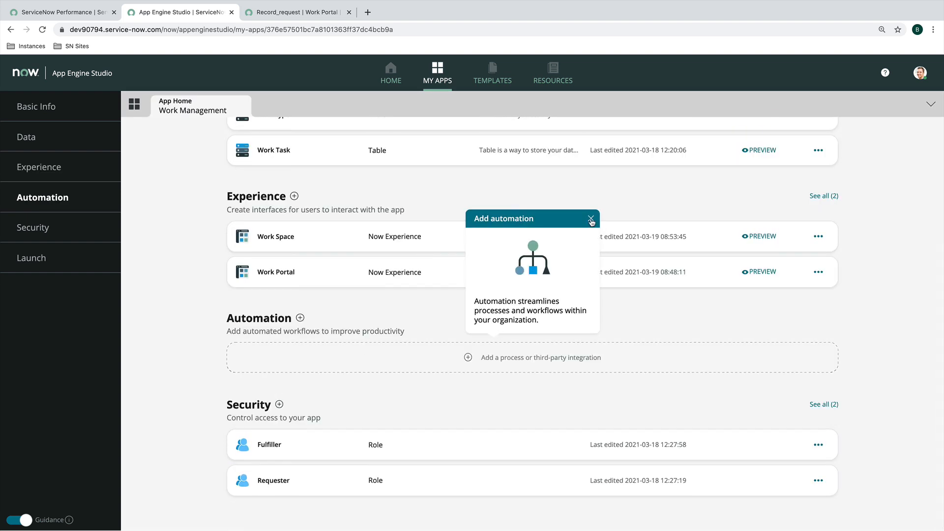
click(591, 220)
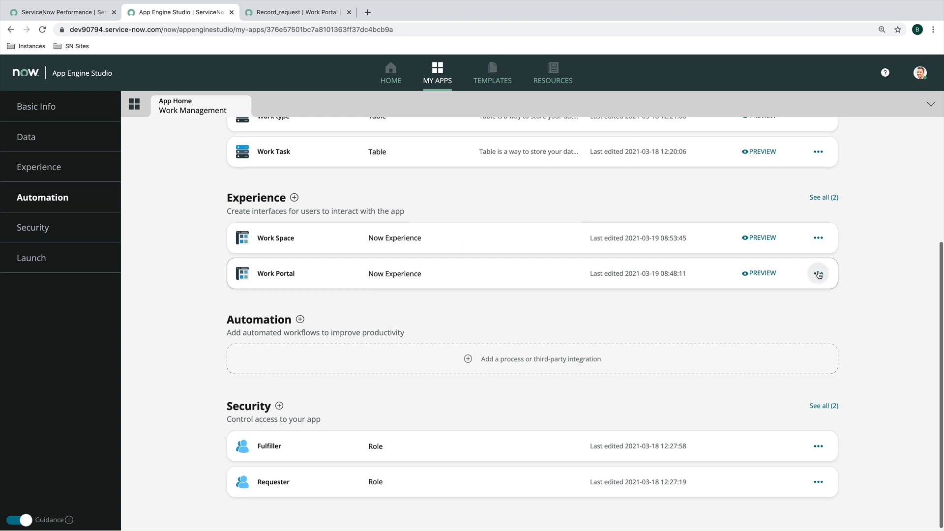
click(818, 237)
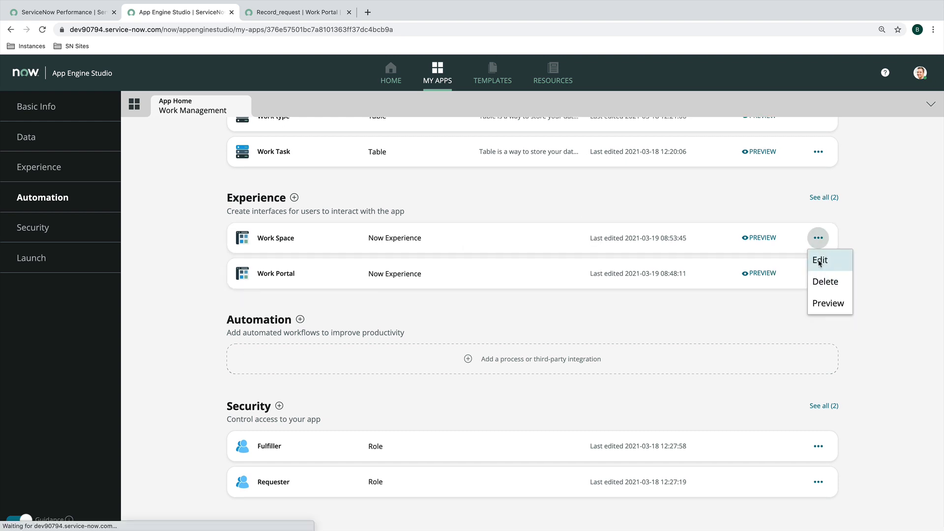
click(820, 260)
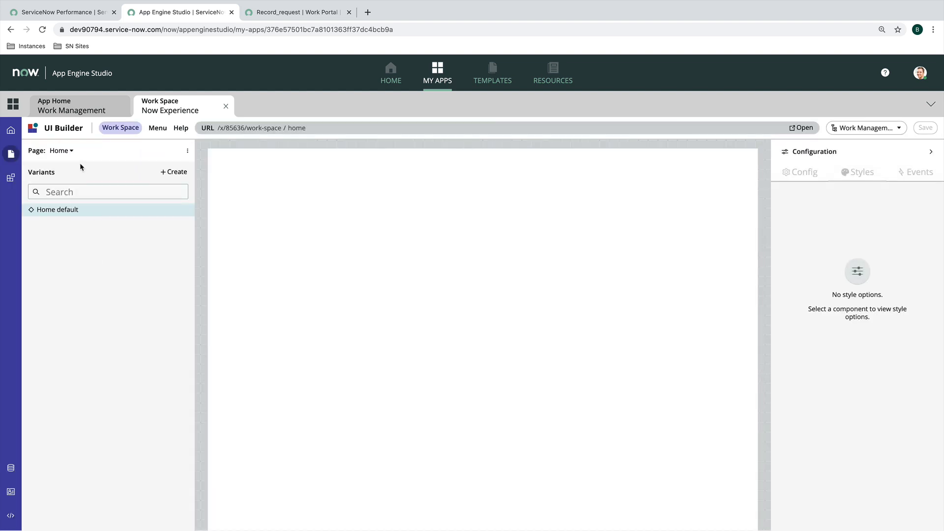
Switch to the List page, select its list navigation component, and launch the page live
click(62, 150)
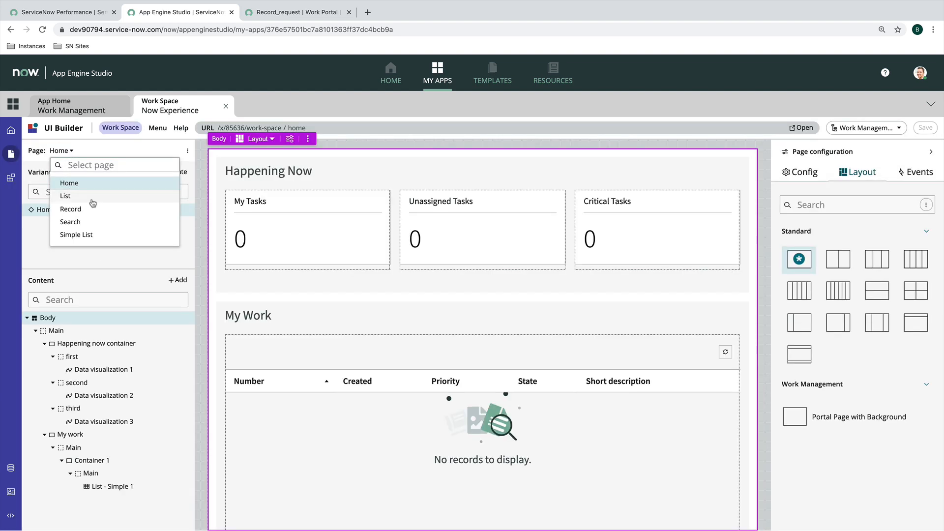
mouse_move(73, 199)
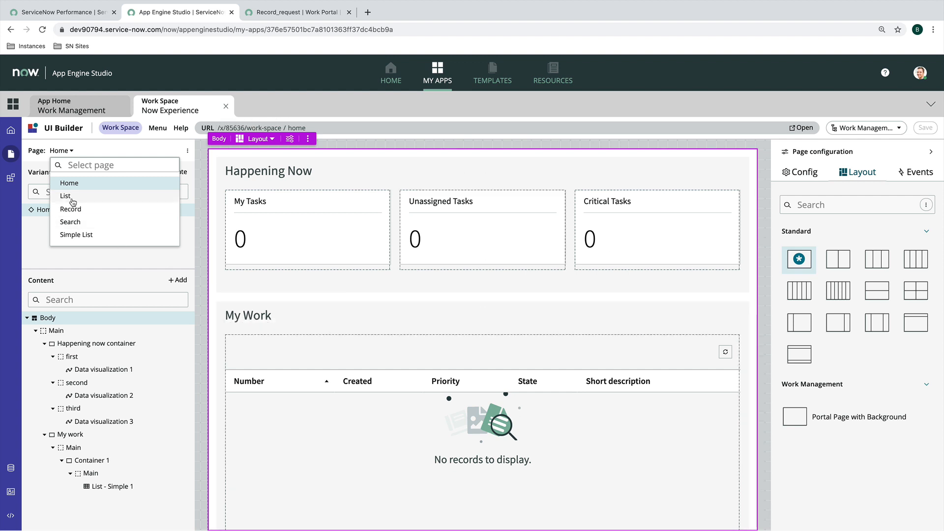
click(65, 196)
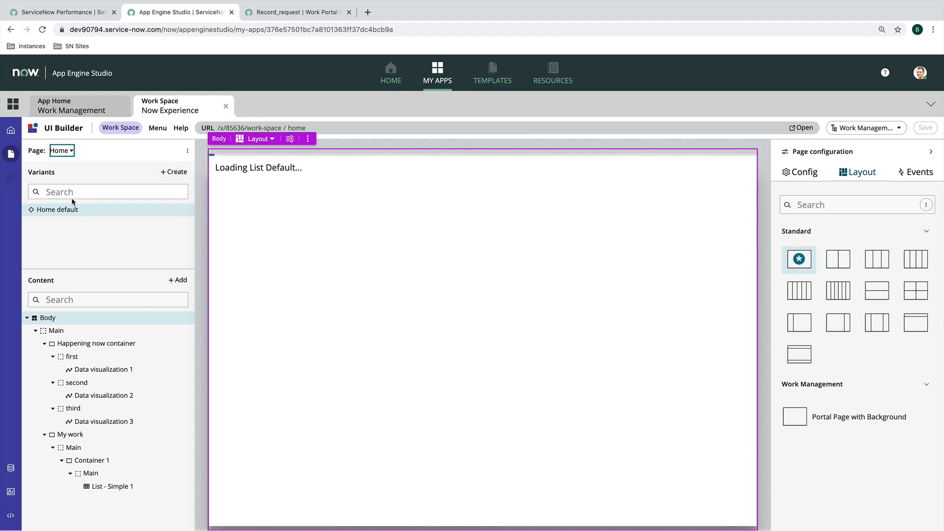
click(59, 150)
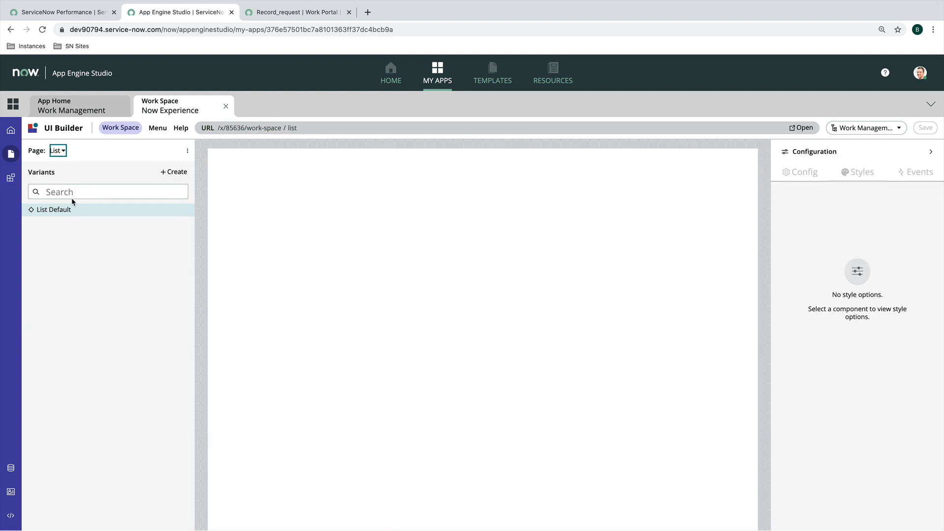
click(54, 209)
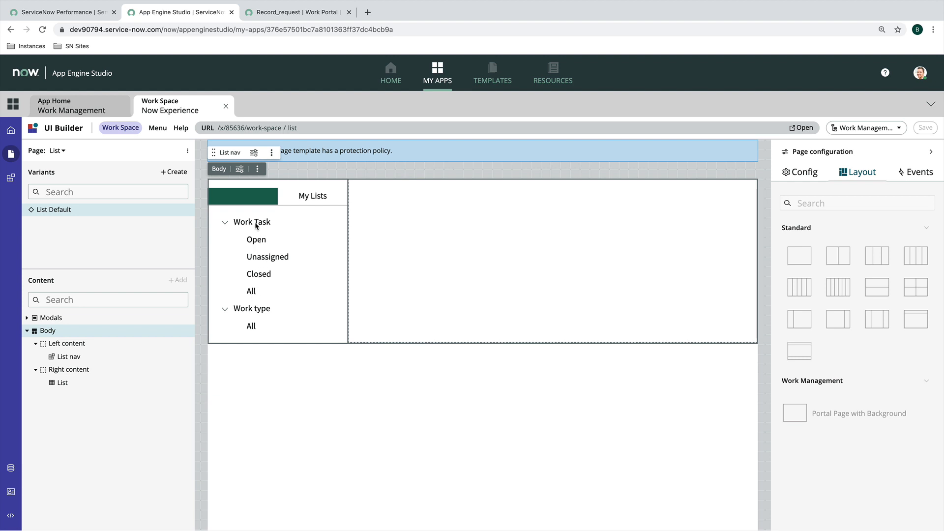
mouse_move(256, 246)
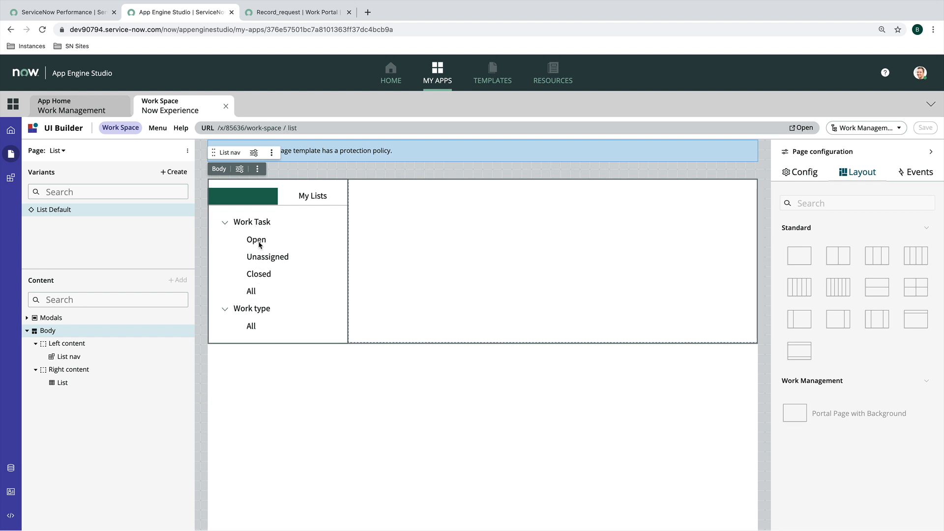
mouse_move(248, 224)
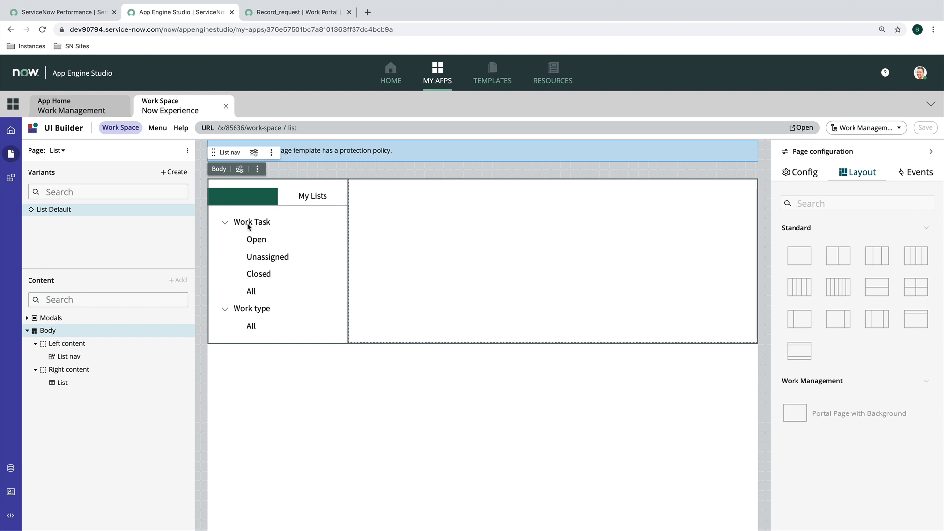
mouse_move(255, 236)
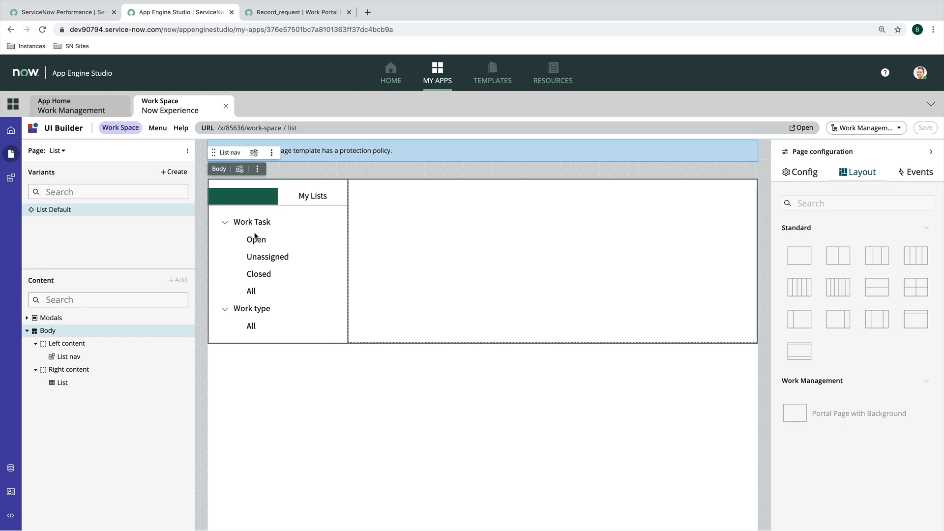
mouse_move(255, 274)
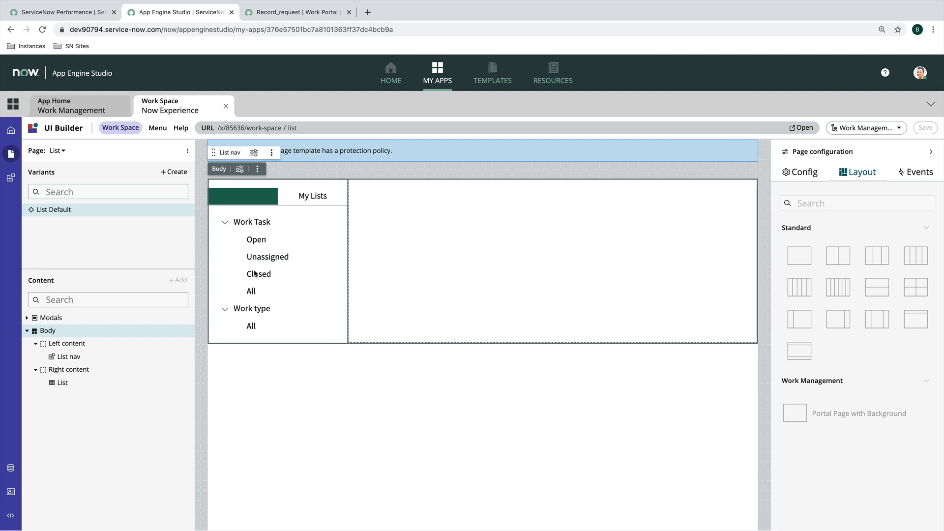
mouse_move(255, 248)
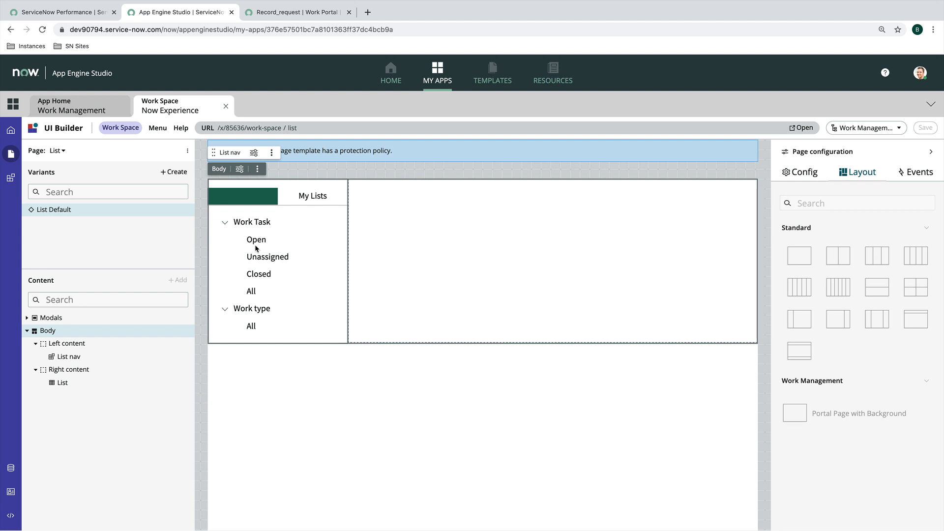
mouse_move(255, 247)
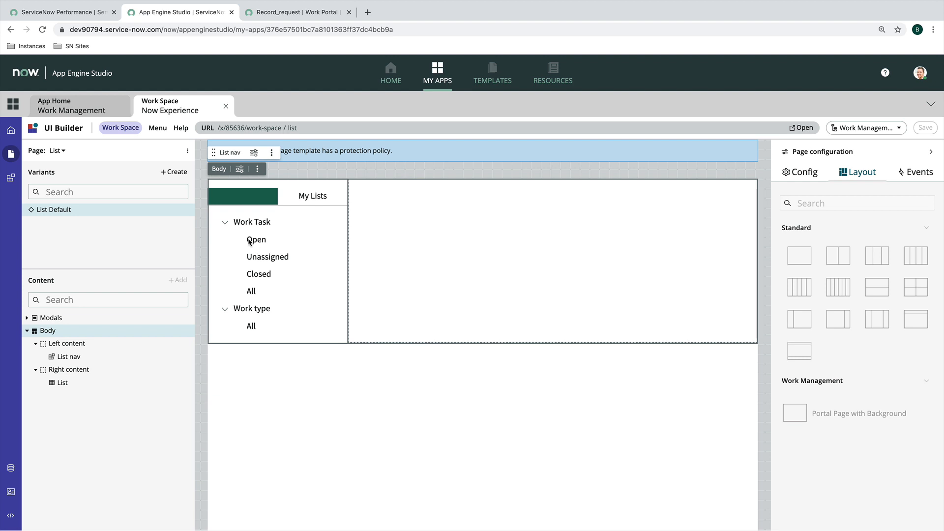
click(800, 128)
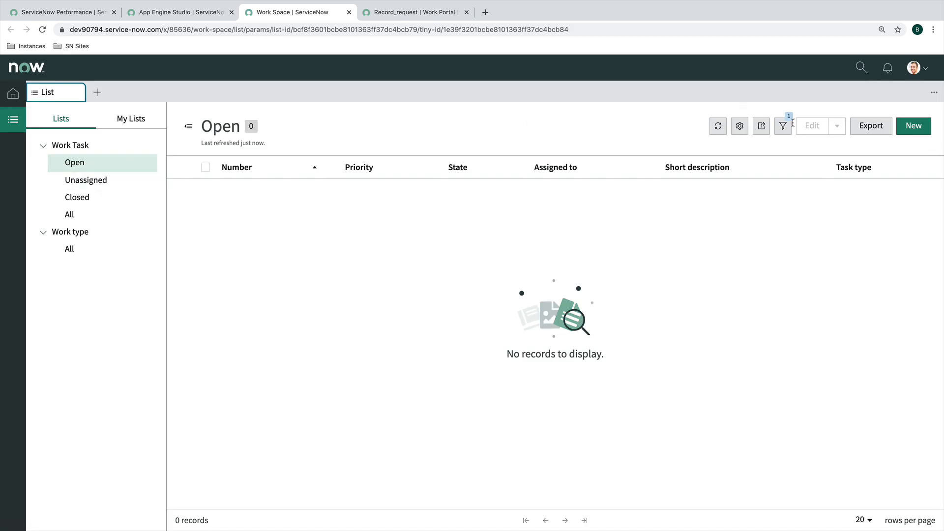
Check the Open list filter, view the Create New Work Task form and return to Unassigned
click(783, 126)
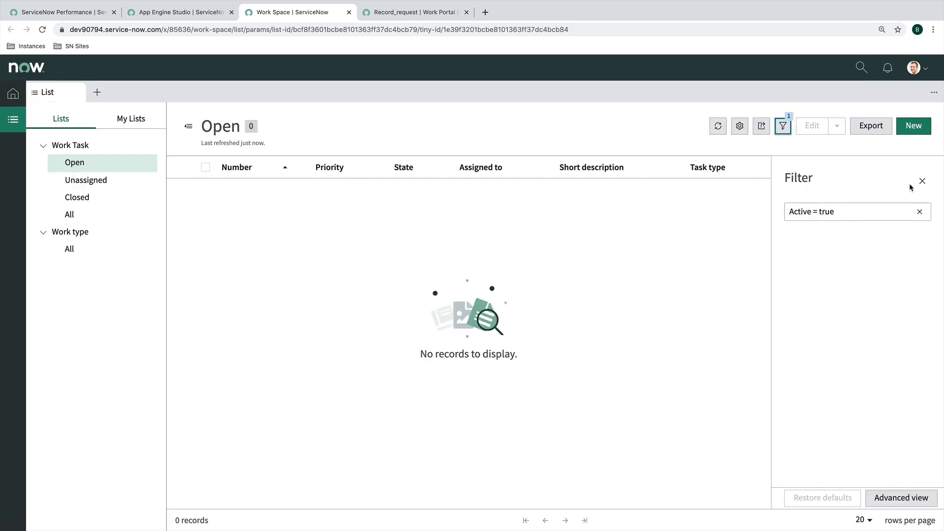
click(86, 180)
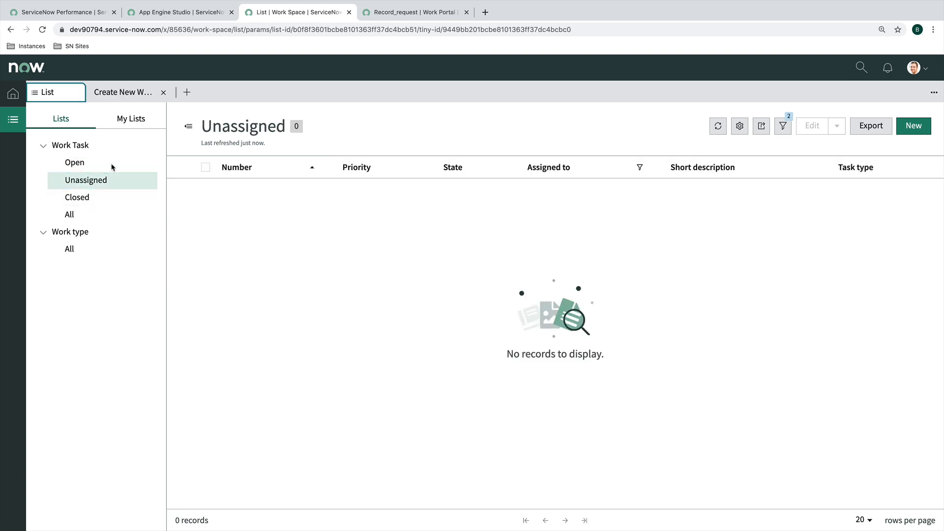
mouse_move(56, 92)
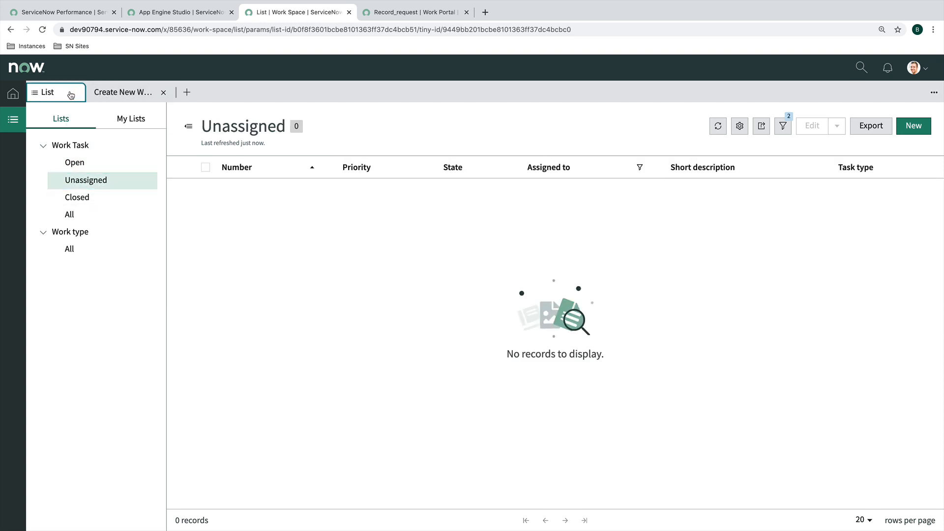
click(122, 92)
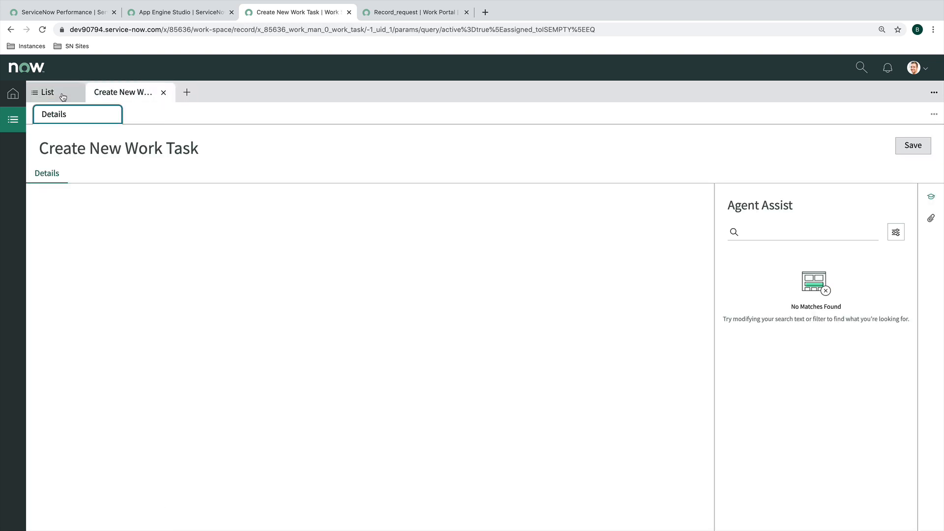
click(46, 92)
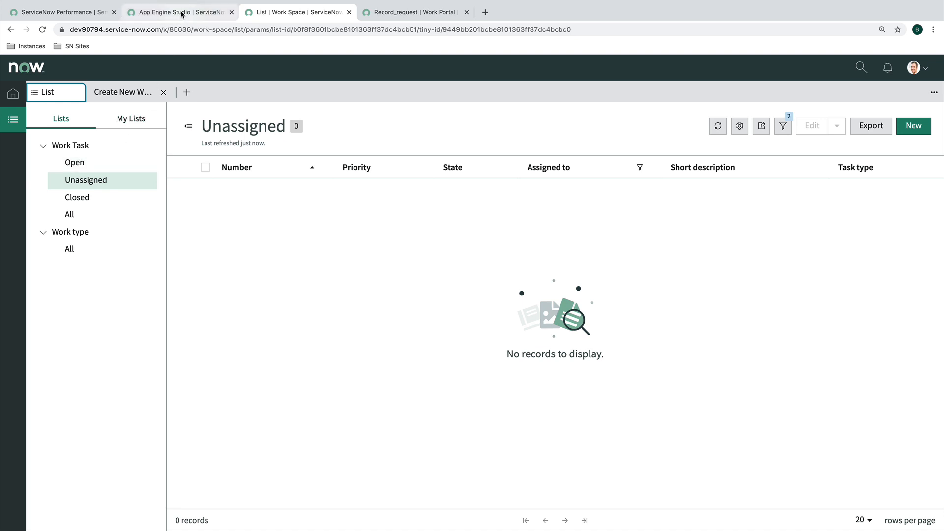
Return to the UI Builder tab on the Work Space List page editor
click(180, 12)
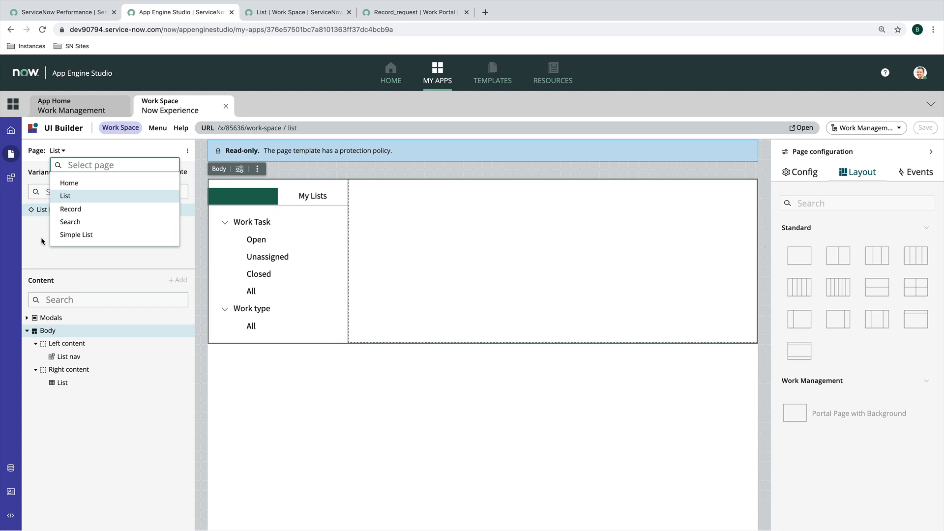
click(65, 196)
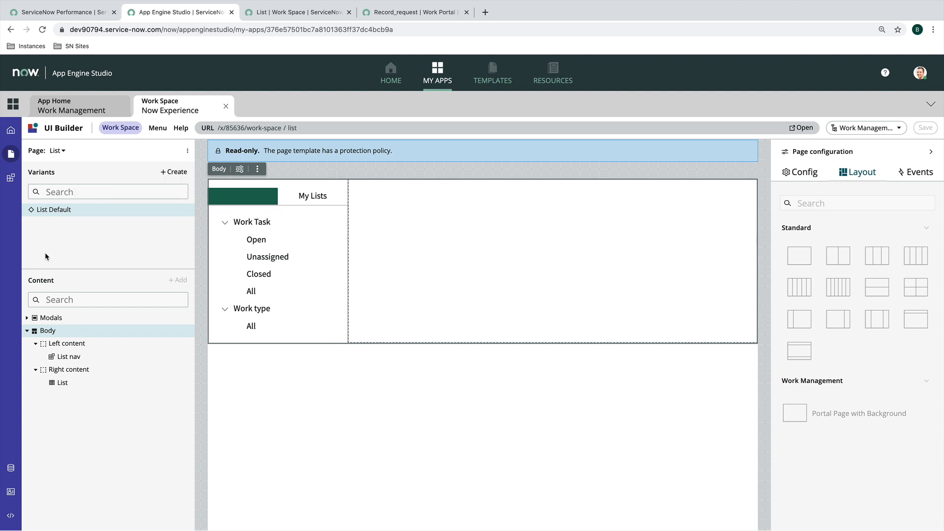